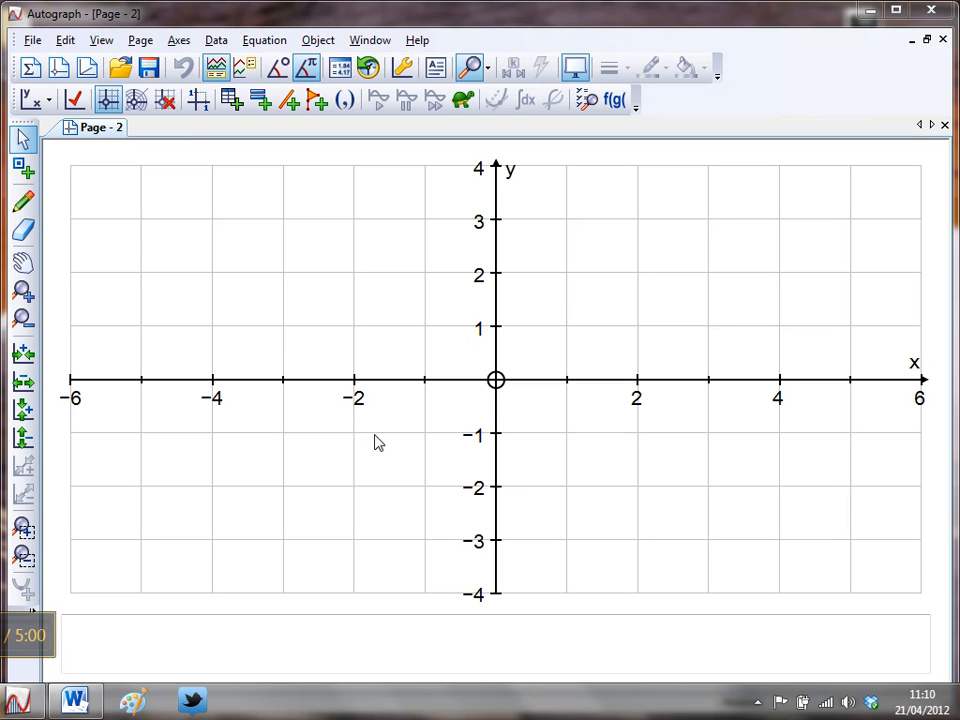
{"action": "mouse_move", "coordinate": [408, 422]}
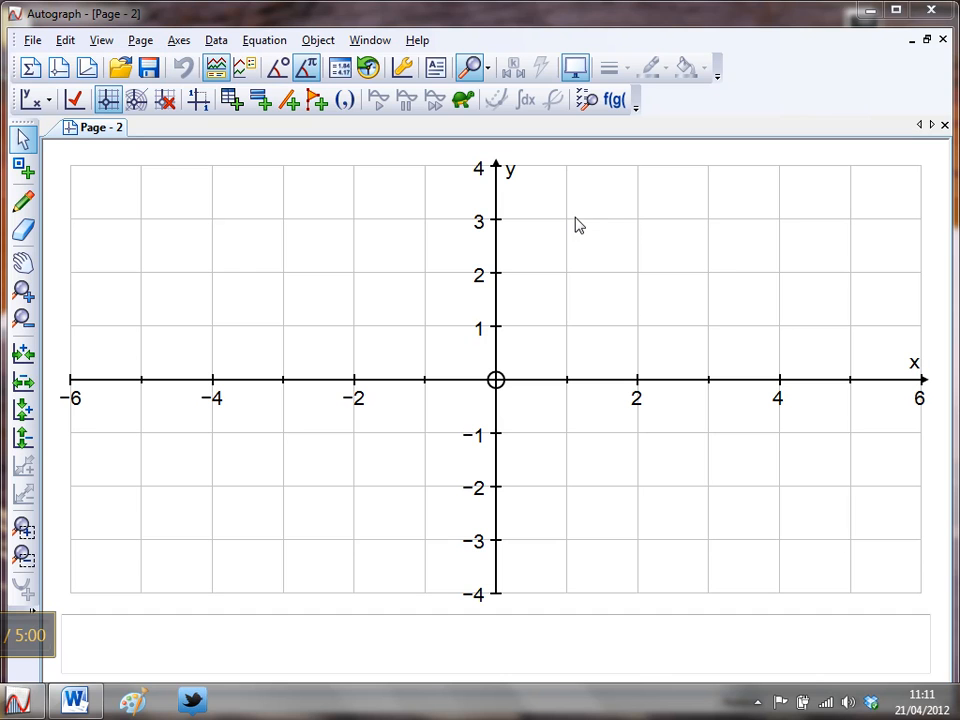
{"action": "mouse_move", "coordinate": [570, 222]}
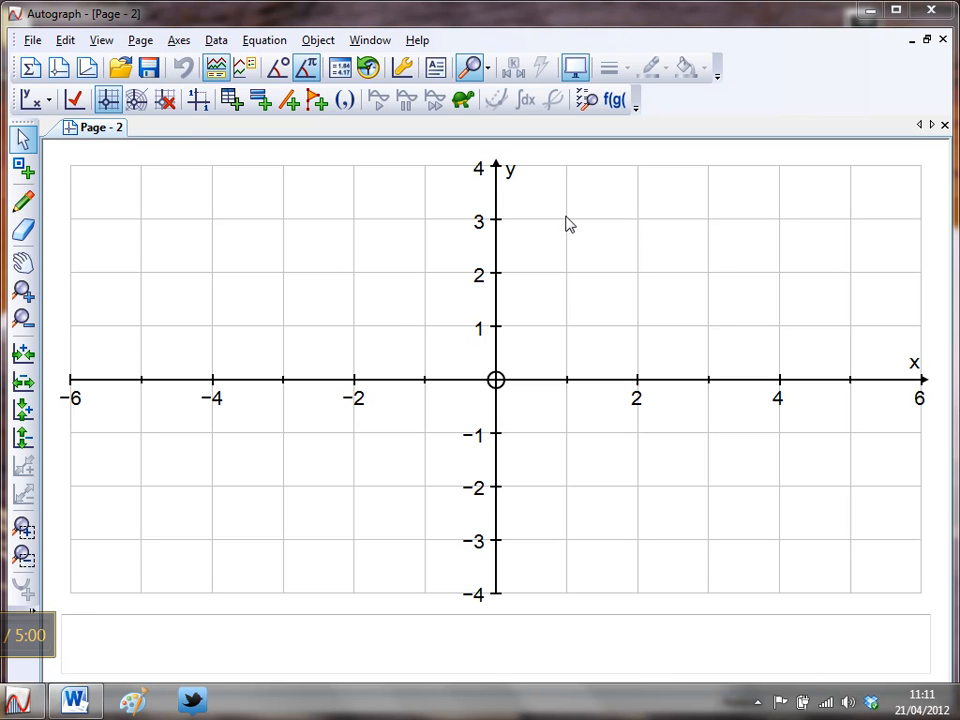
{"action": "mouse_move", "coordinate": [447, 282]}
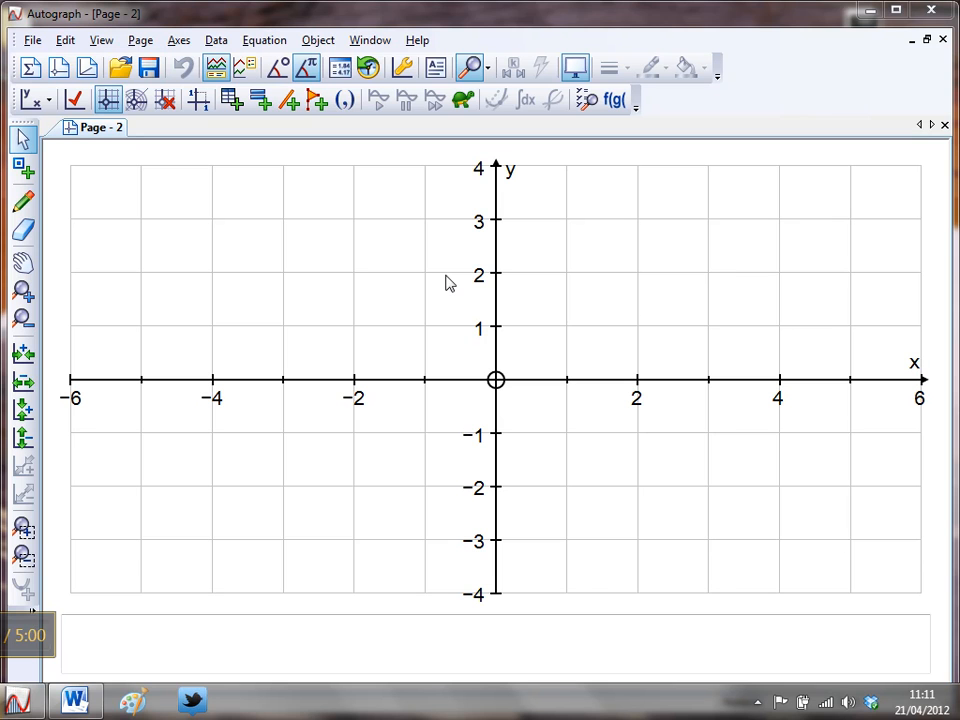
{"action": "mouse_move", "coordinate": [308, 270]}
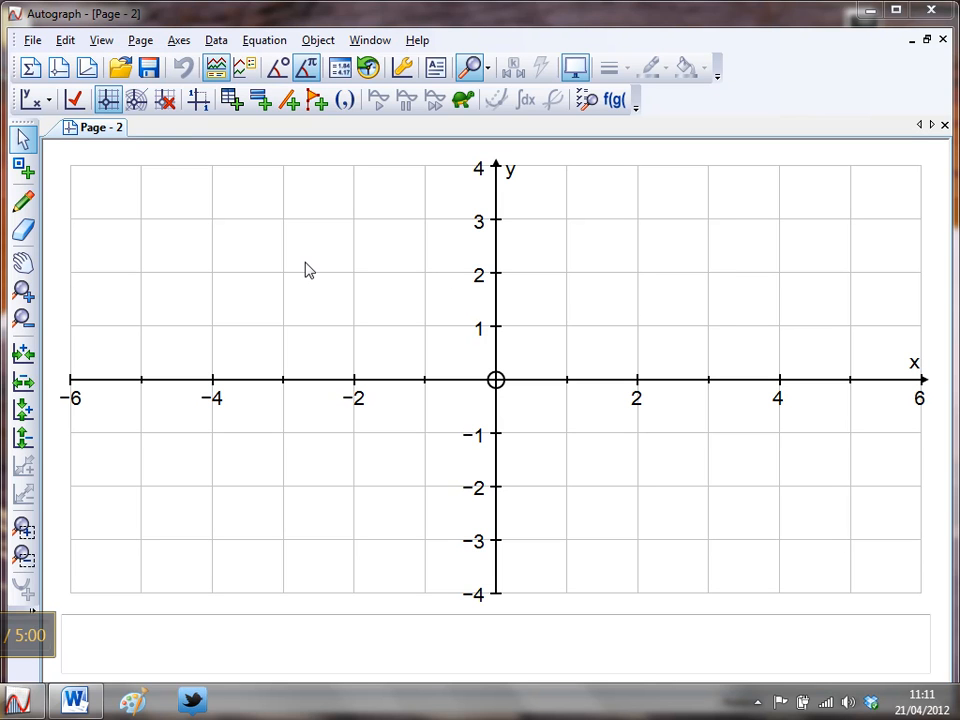
{"action": "mouse_move", "coordinate": [336, 272]}
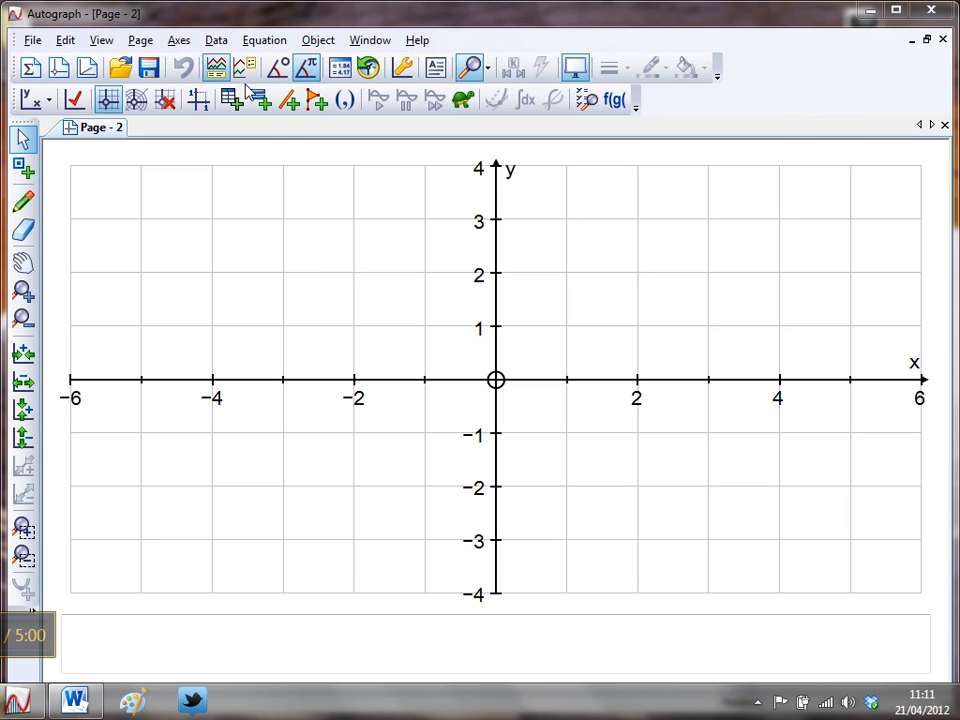
{"action": "mouse_move", "coordinate": [265, 295]}
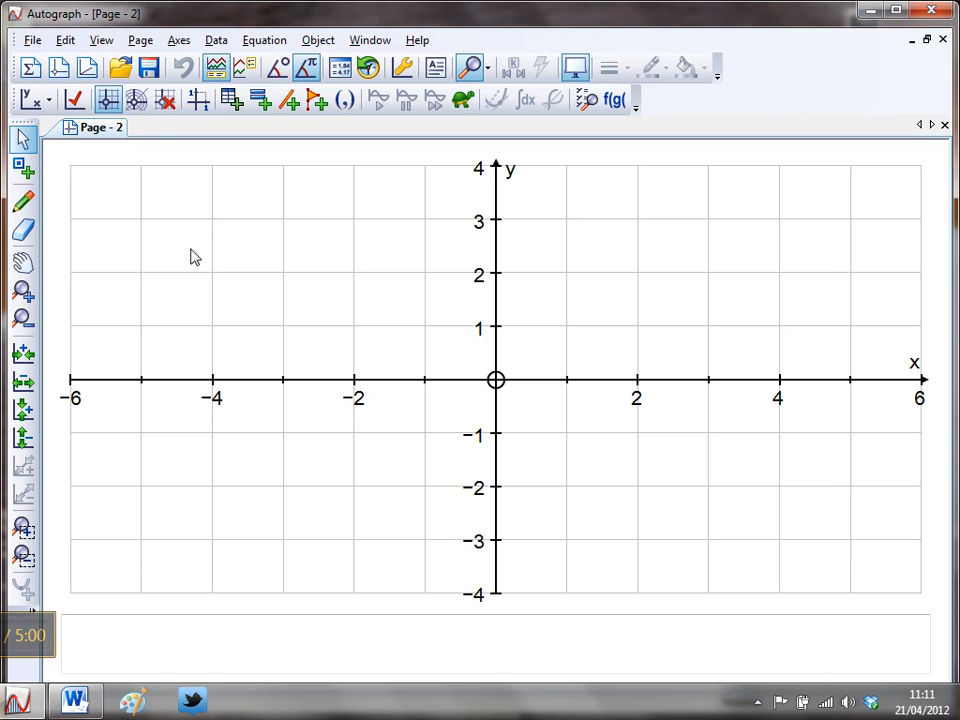
Review the Plotting and General preference settings, then accept them with OK.
{"action": "left_click", "coordinate": [101, 40]}
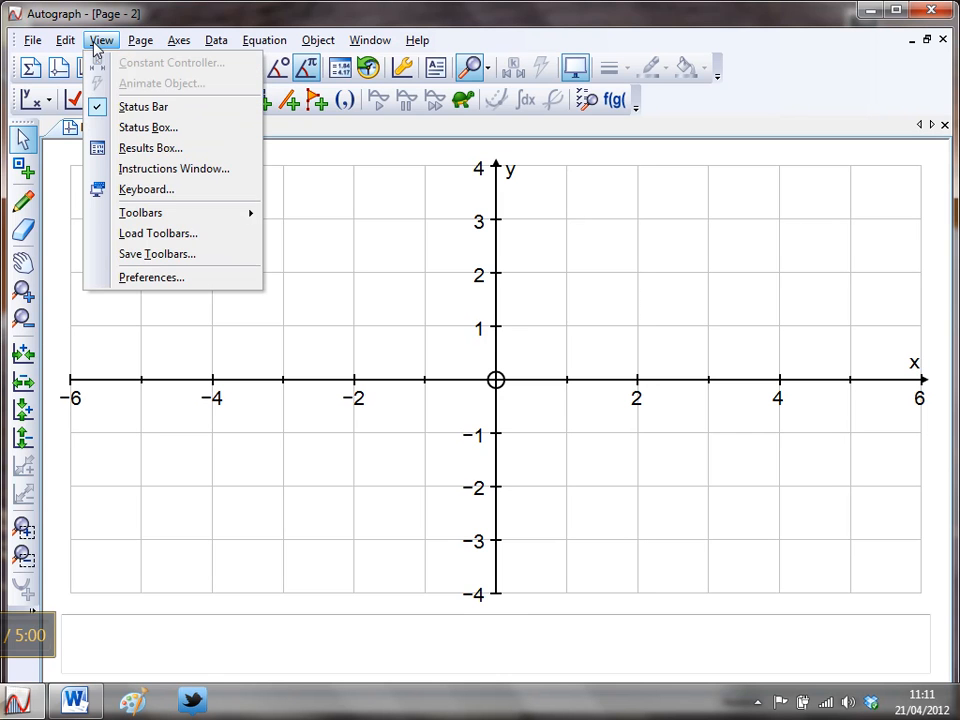
{"action": "left_click", "coordinate": [151, 277]}
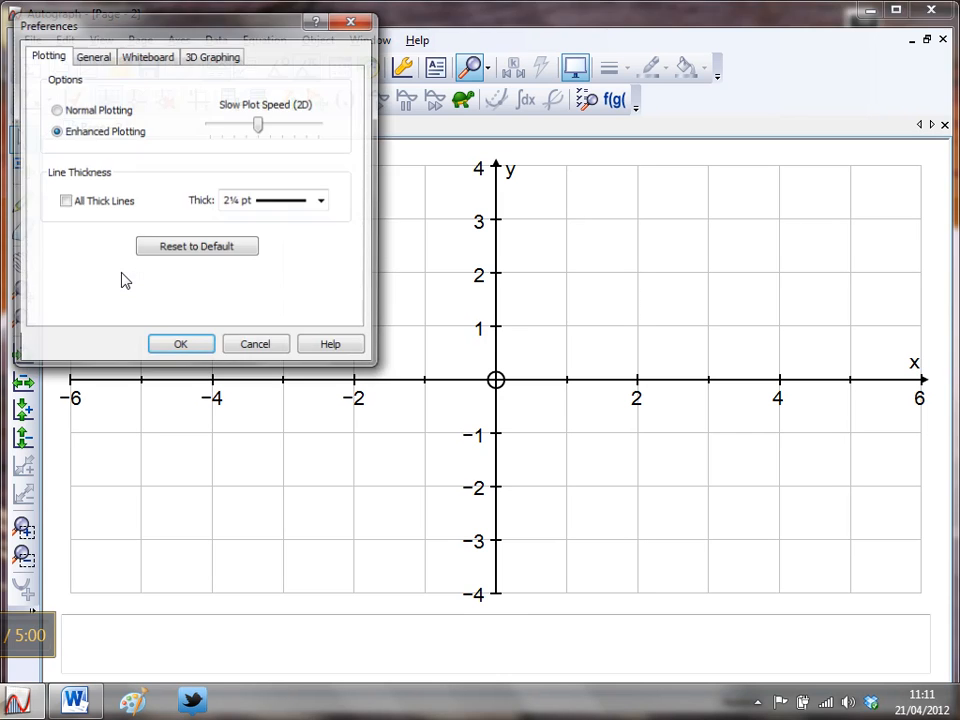
{"action": "left_click", "coordinate": [92, 56]}
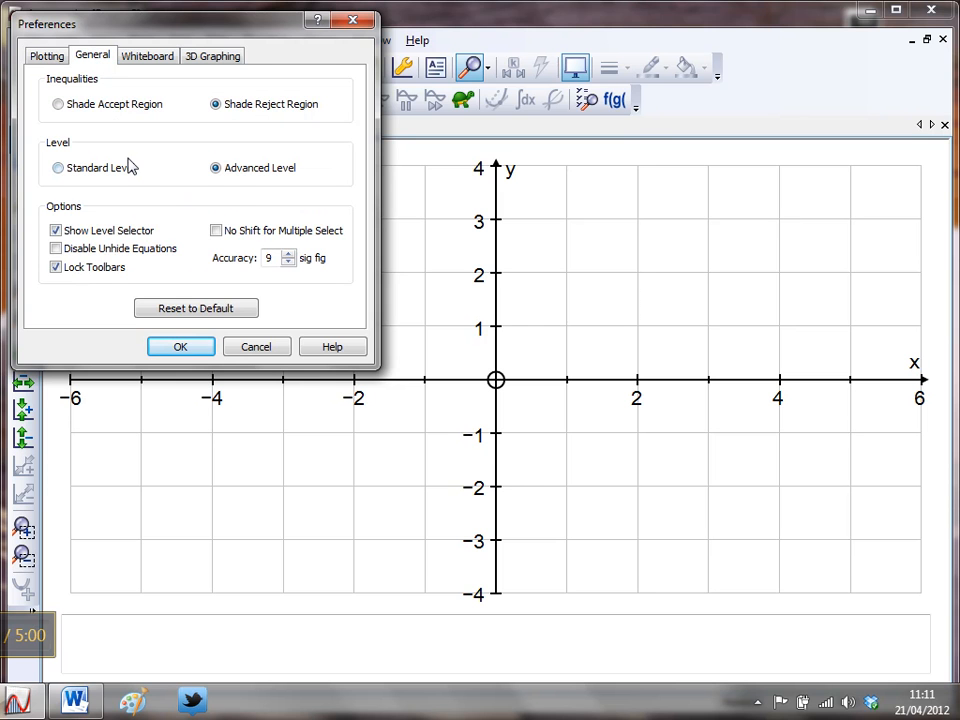
{"action": "left_click", "coordinate": [181, 346]}
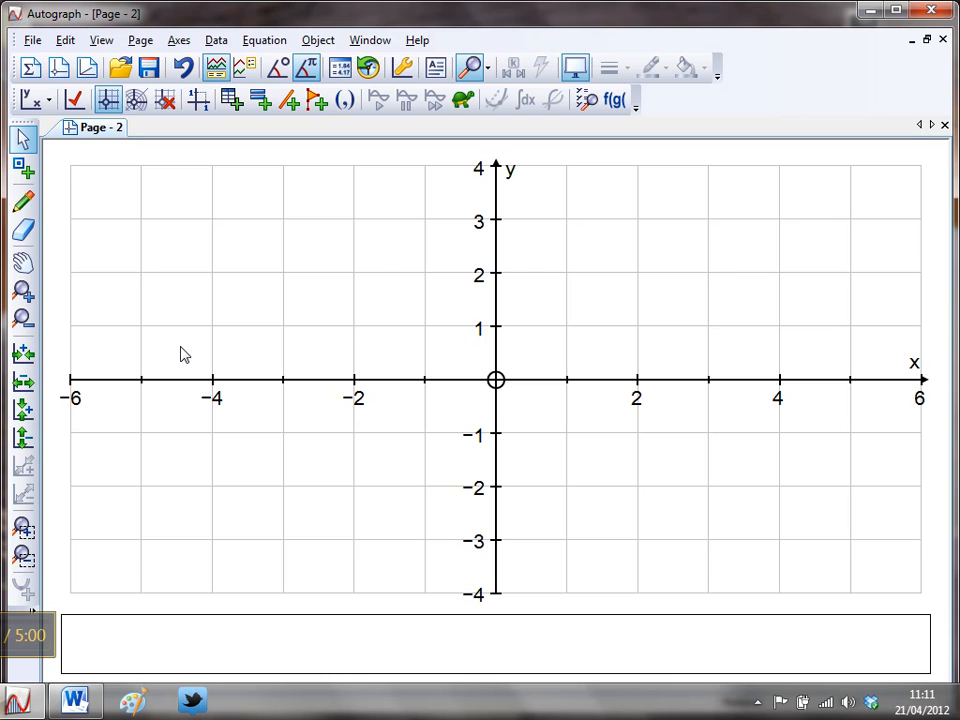
{"action": "mouse_move", "coordinate": [389, 231]}
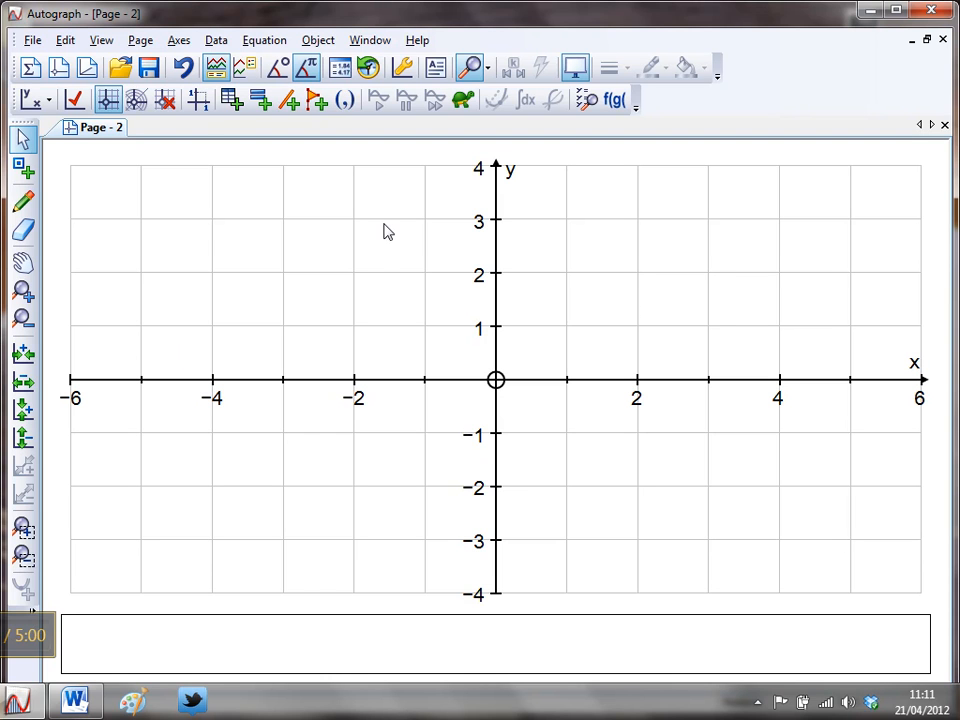
{"action": "mouse_move", "coordinate": [198, 100]}
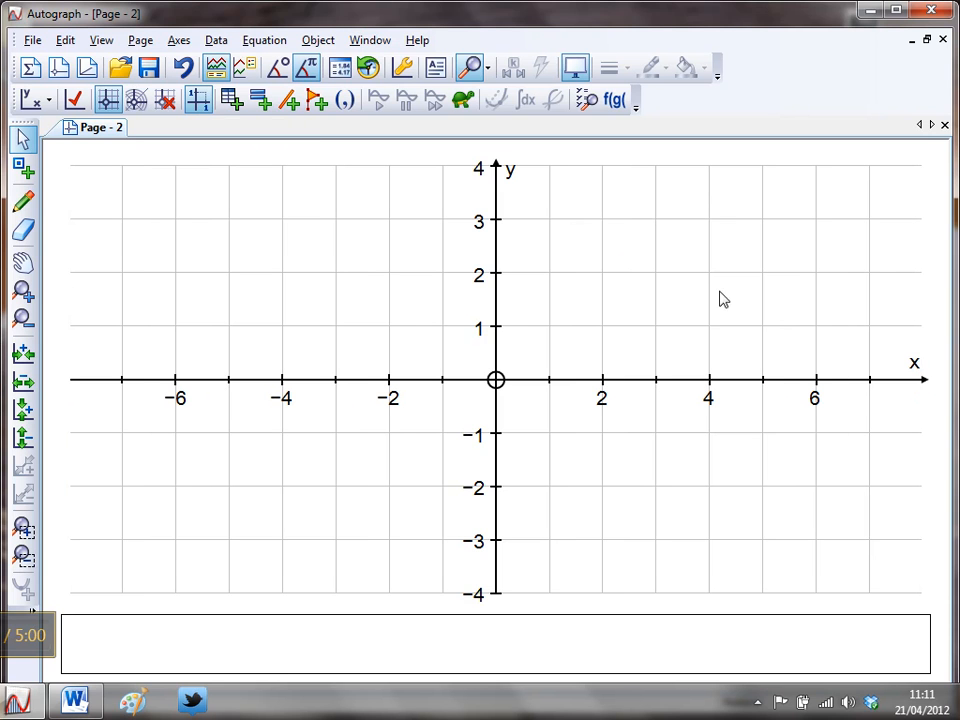
{"action": "mouse_move", "coordinate": [669, 366]}
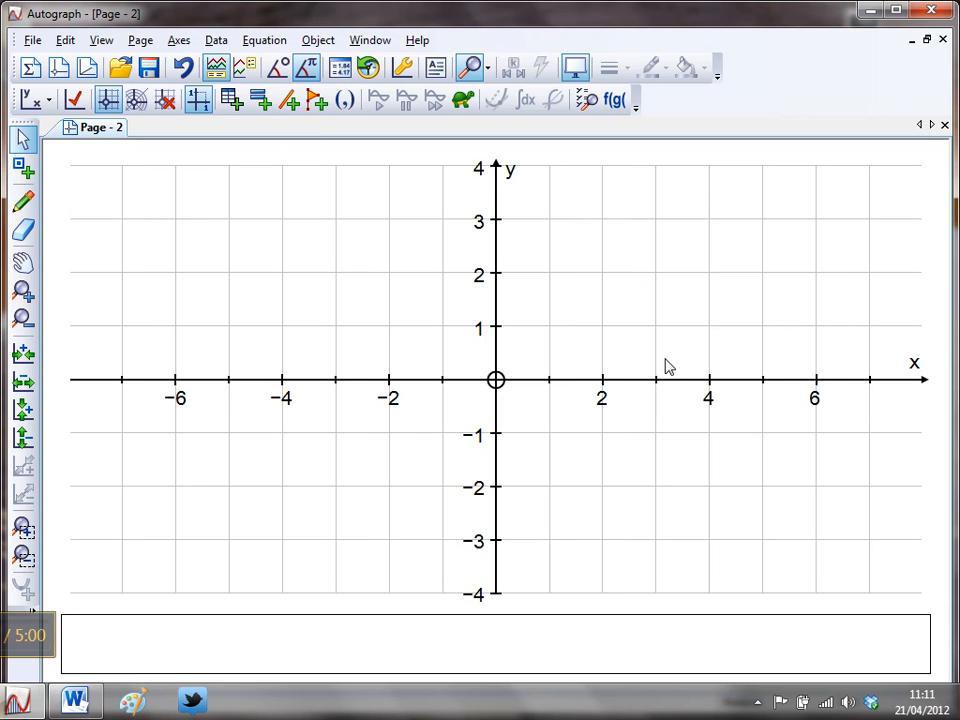
{"action": "mouse_move", "coordinate": [490, 433]}
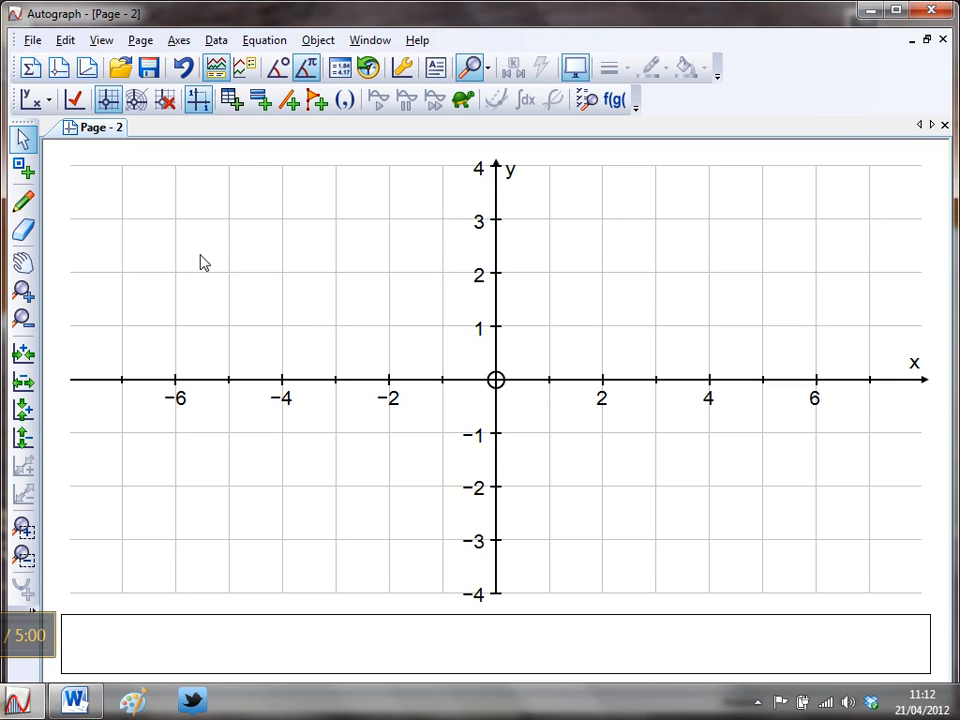
{"action": "mouse_move", "coordinate": [136, 223]}
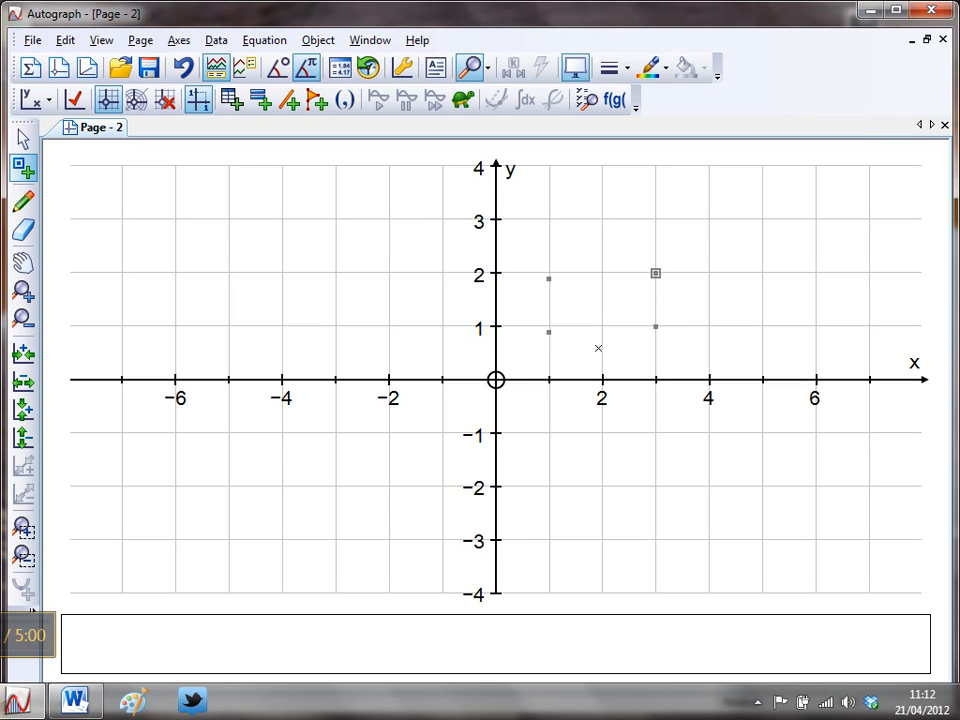
{"action": "mouse_move", "coordinate": [128, 207]}
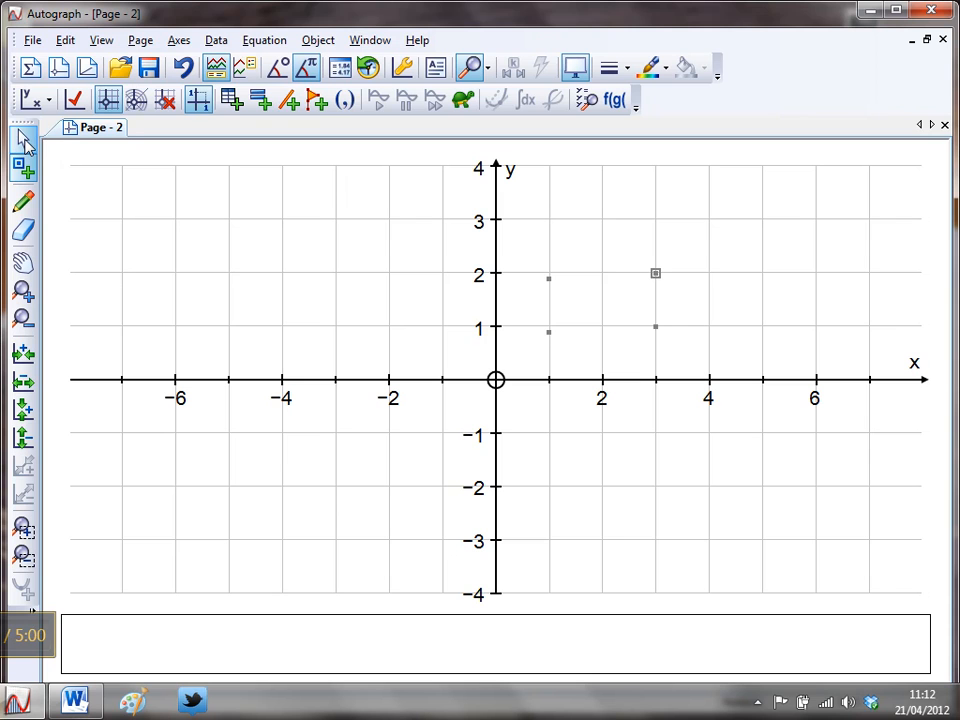
{"action": "mouse_move", "coordinate": [23, 138]}
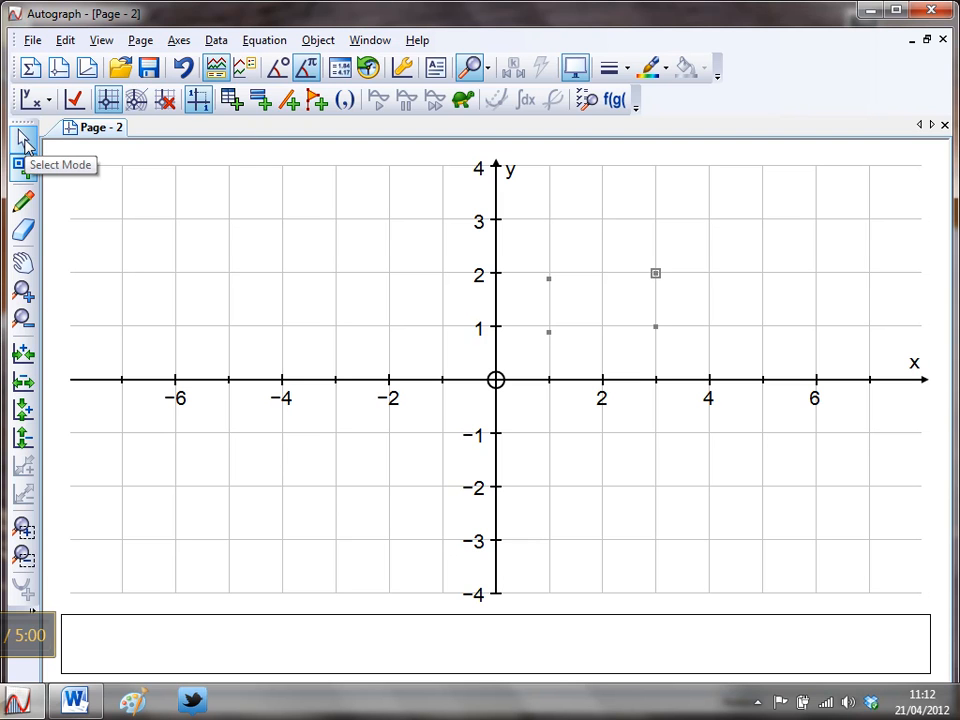
Set the x-Snap in Snap Settings to ×1 so points land on whole-number x values.
{"action": "left_click", "coordinate": [178, 40]}
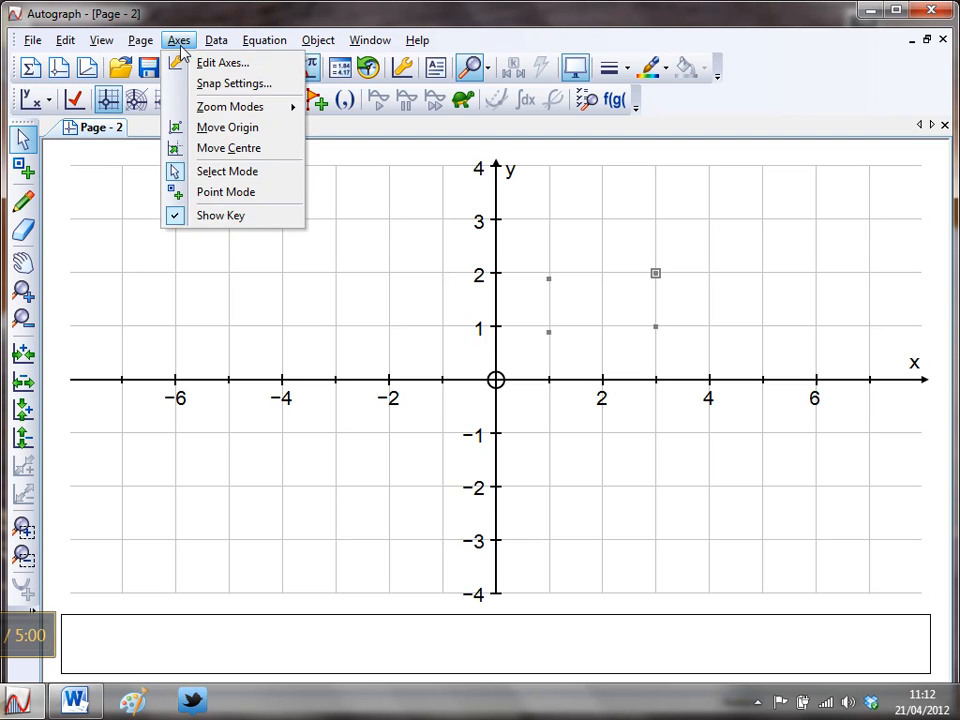
{"action": "mouse_move", "coordinate": [234, 83]}
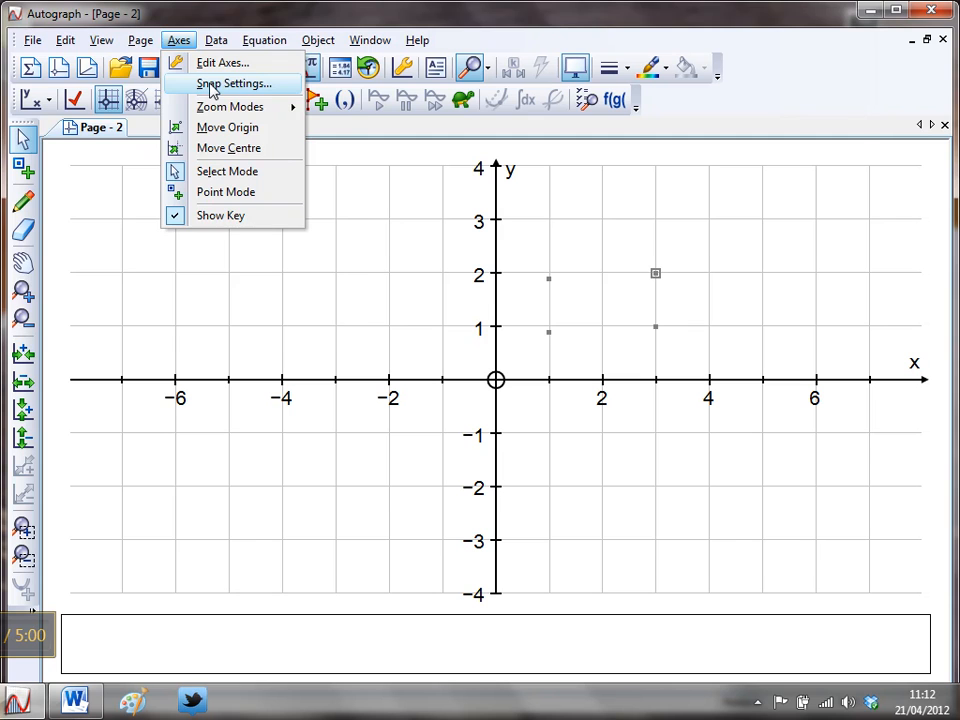
{"action": "left_click", "coordinate": [234, 83]}
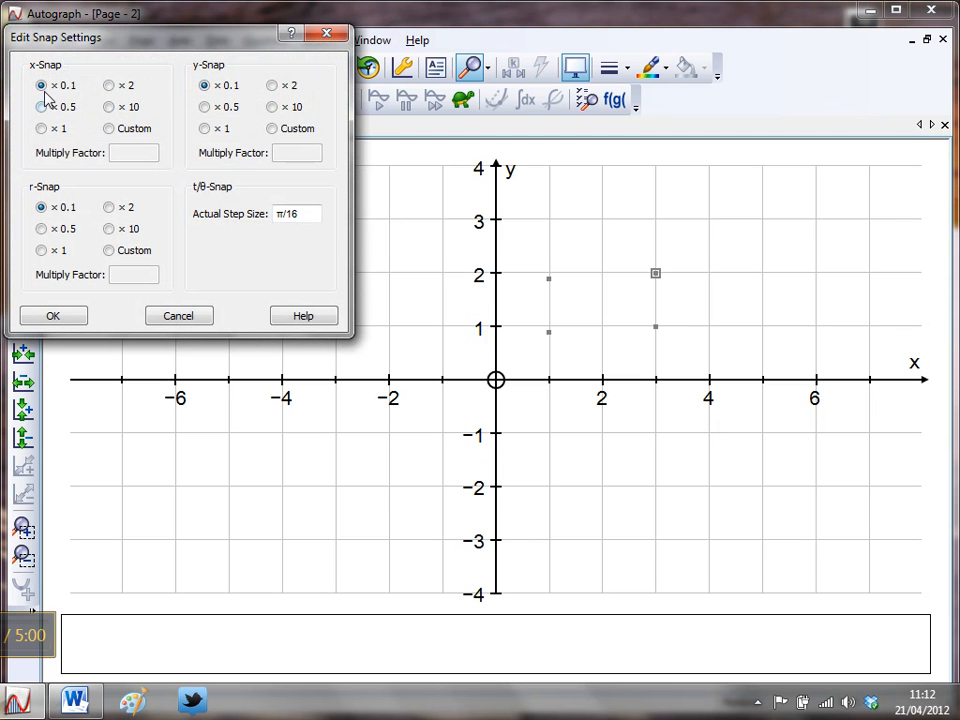
{"action": "left_click", "coordinate": [41, 128]}
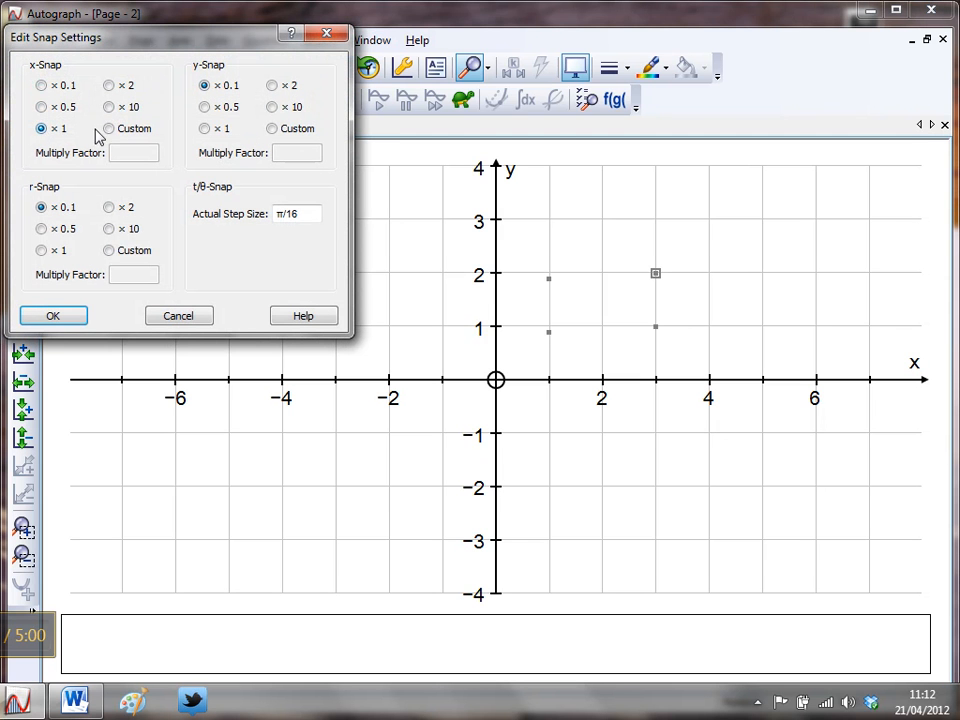
{"action": "left_click", "coordinate": [52, 315]}
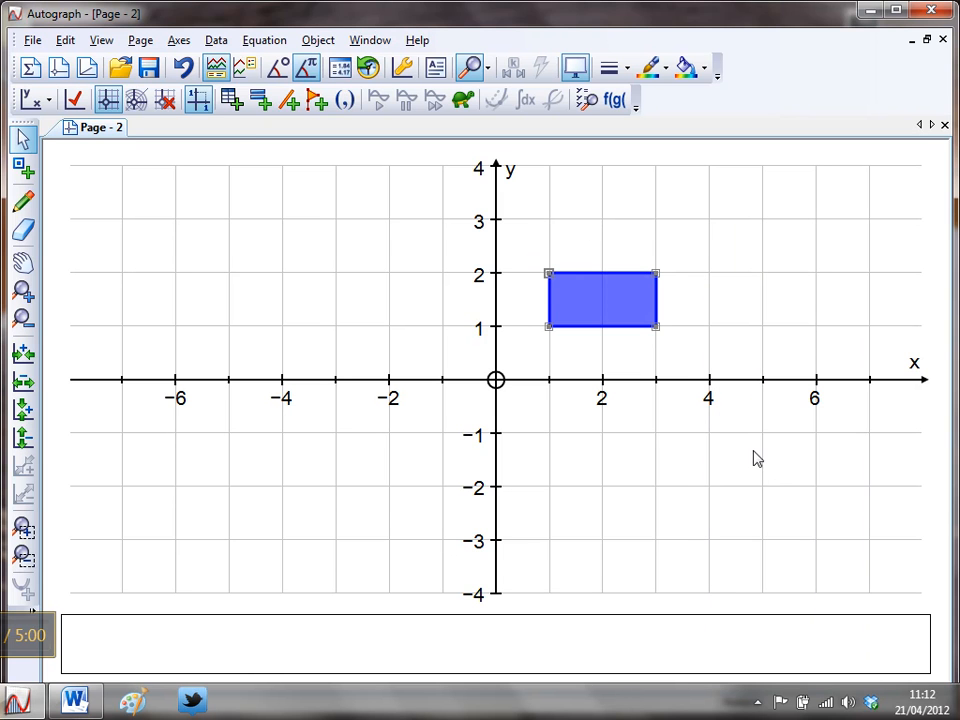
{"action": "mouse_move", "coordinate": [670, 443]}
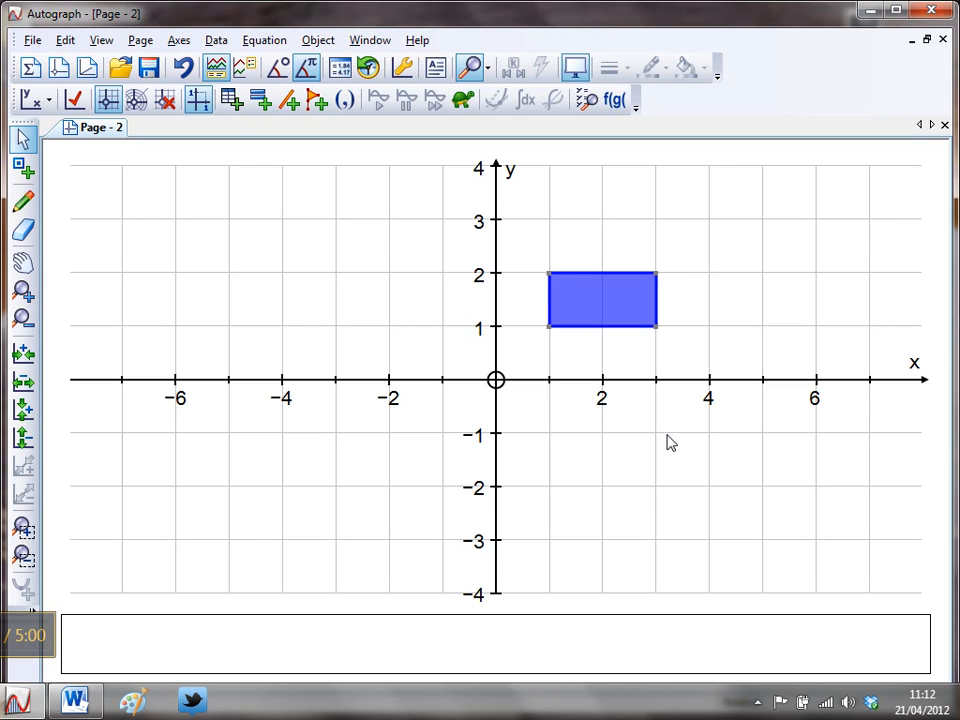
{"action": "mouse_move", "coordinate": [598, 434]}
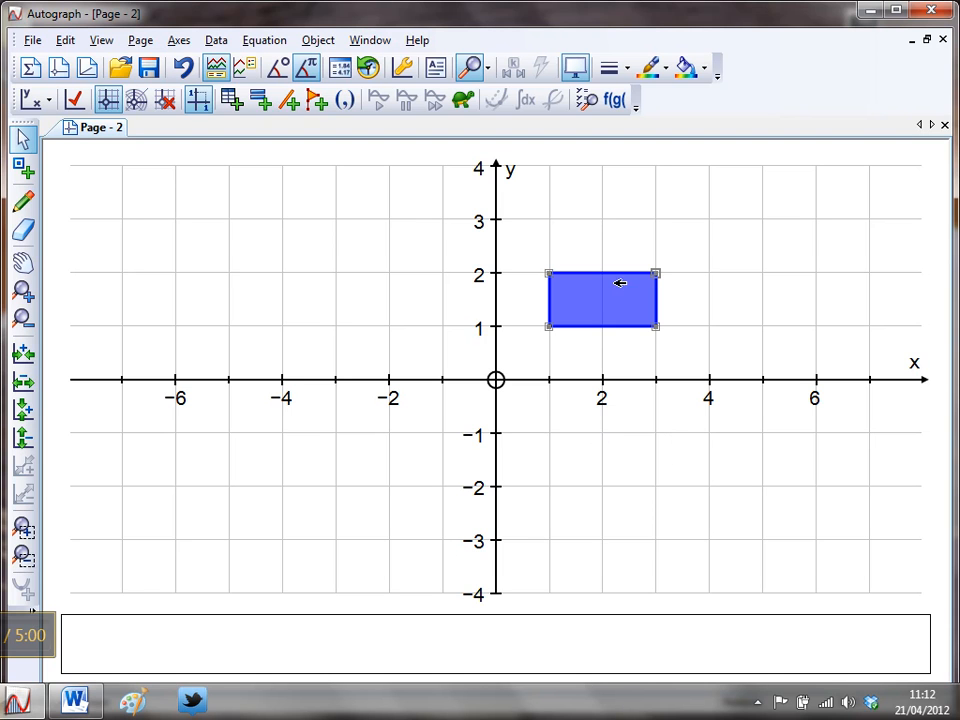
Apply the matrix [[0,−1],[1,0]] to the blue rectangle, drawing a pink image at (−2,1)–(−1,3).
{"action": "right_click", "coordinate": [603, 300]}
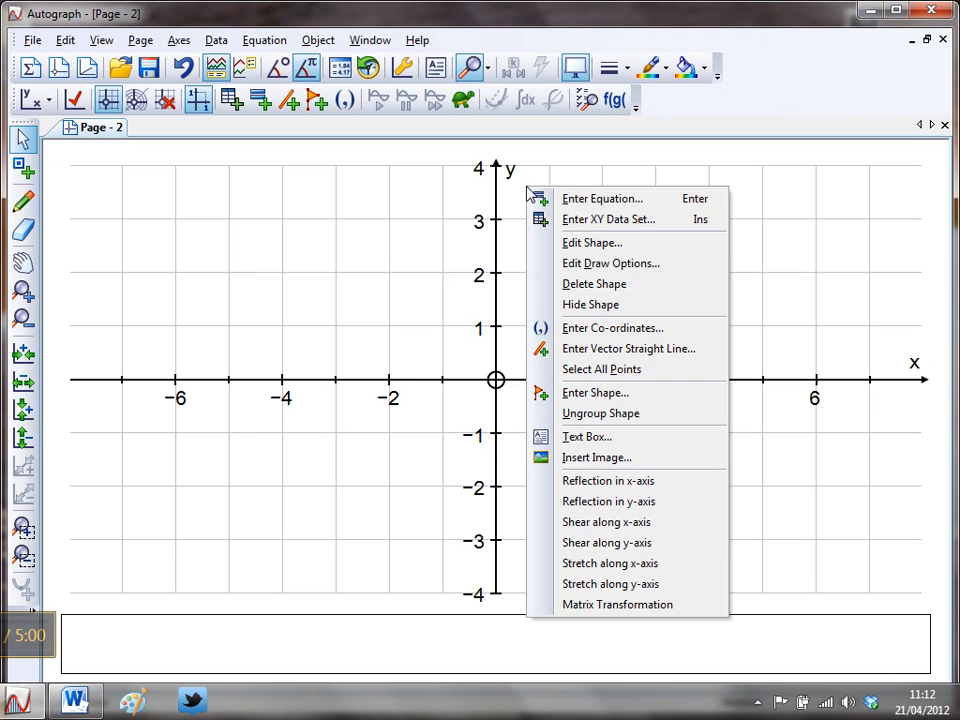
{"action": "mouse_move", "coordinate": [607, 542]}
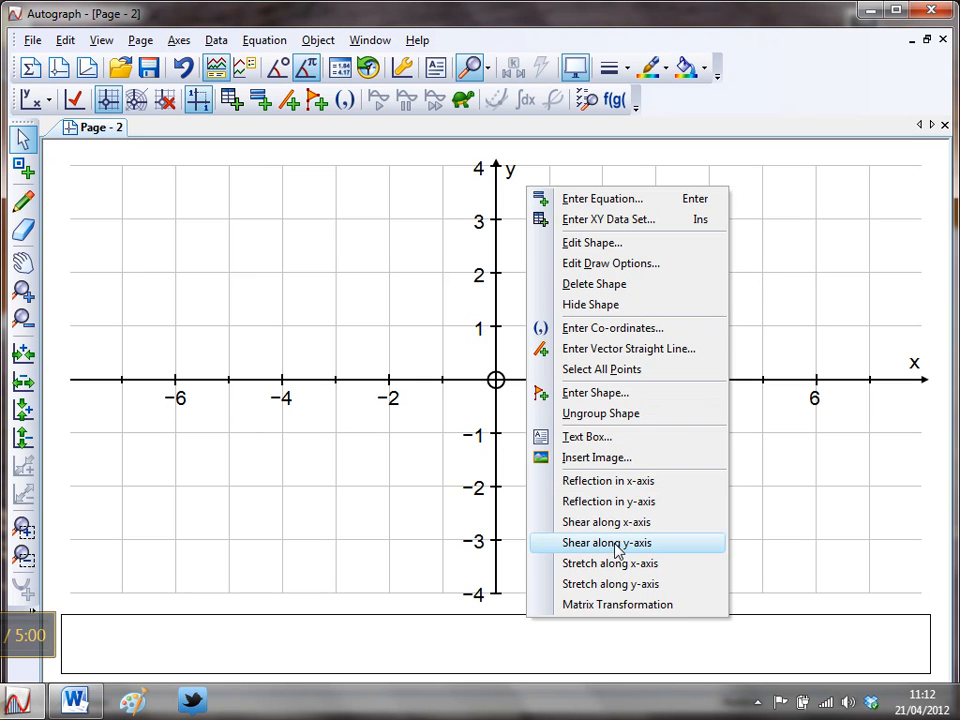
{"action": "mouse_move", "coordinate": [617, 604]}
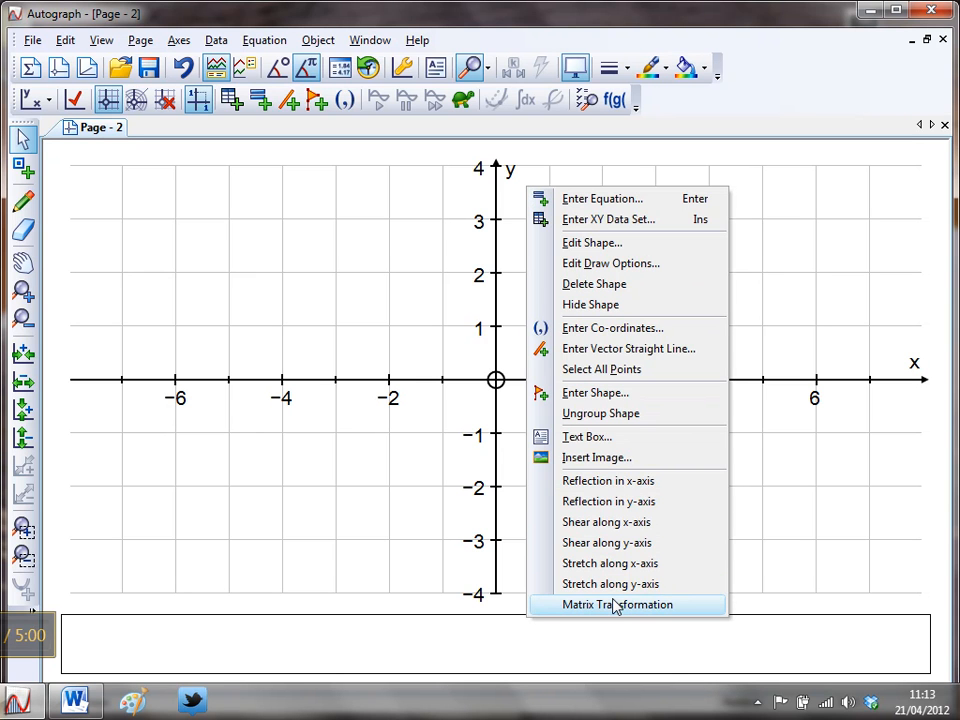
{"action": "left_click", "coordinate": [617, 604]}
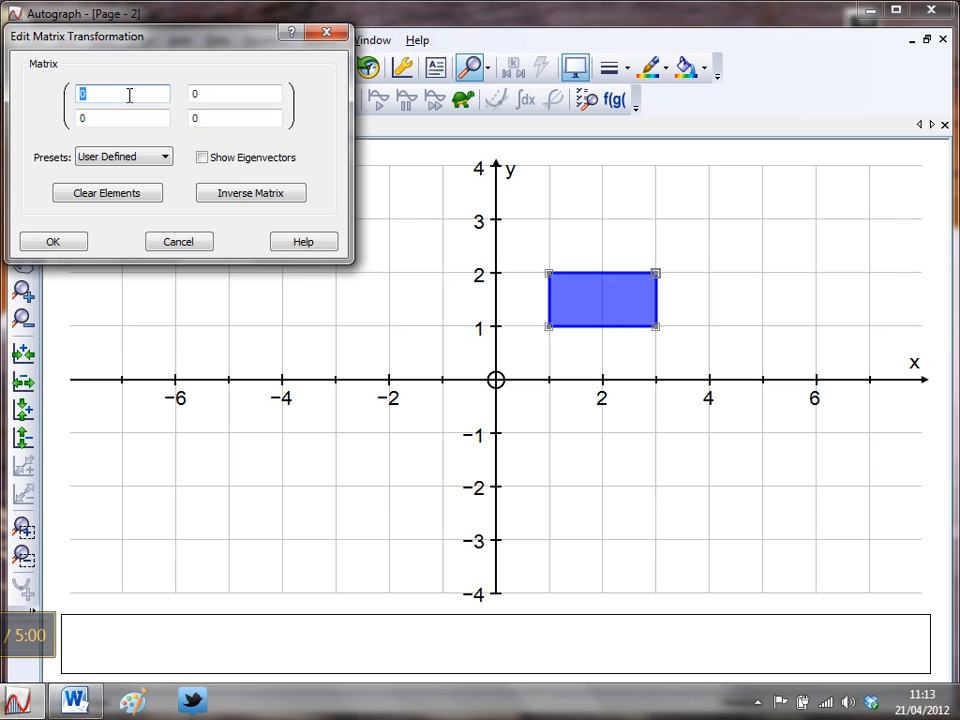
{"action": "type", "text": "0"}
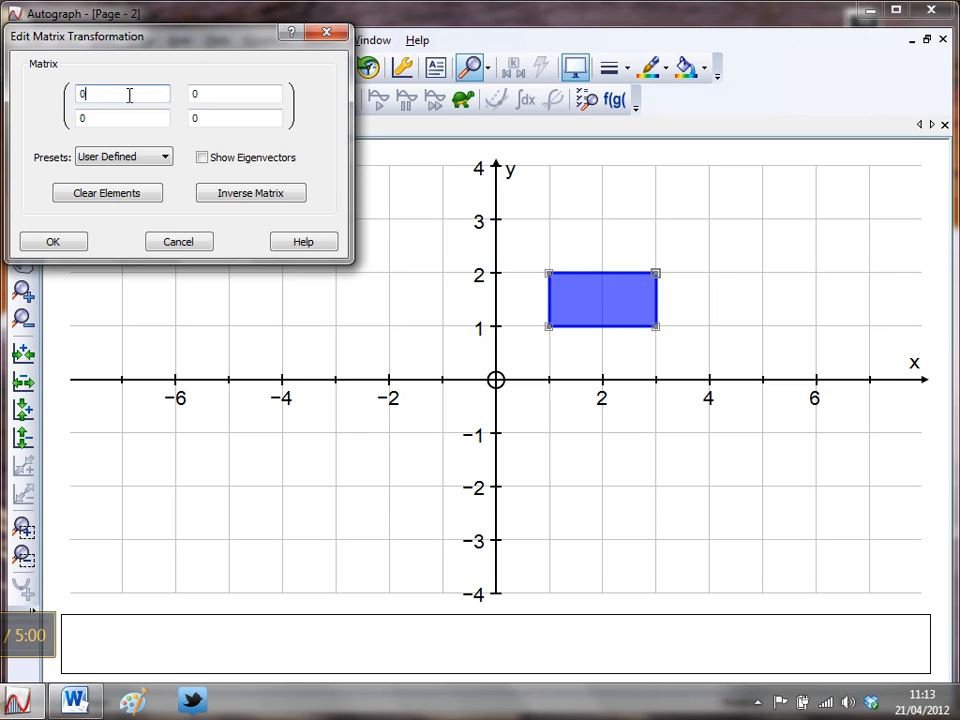
{"action": "left_click", "coordinate": [235, 94]}
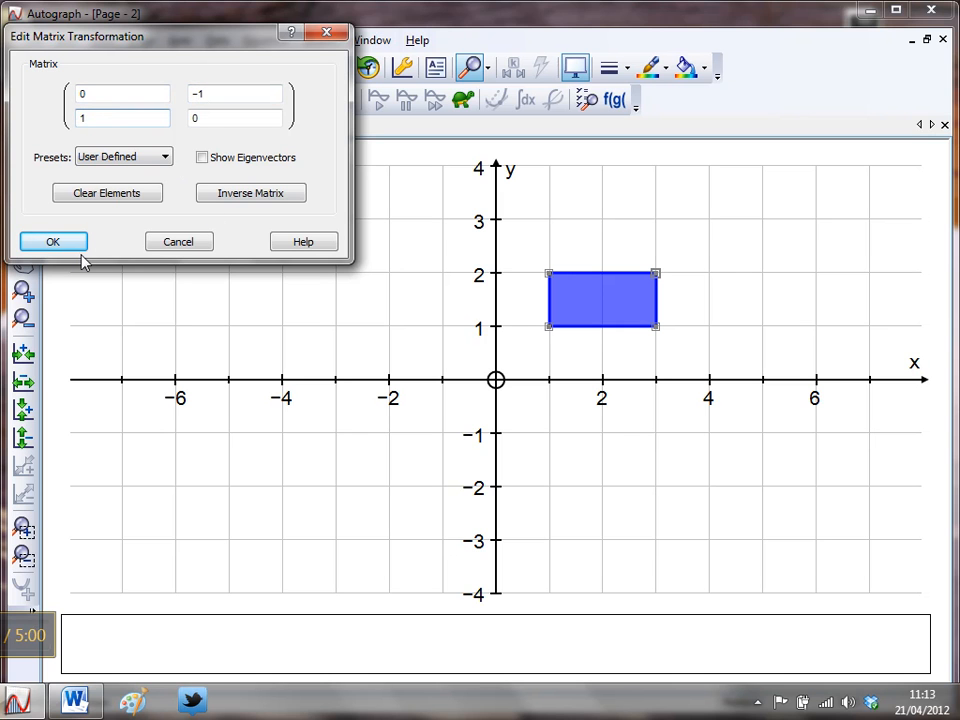
{"action": "mouse_move", "coordinate": [72, 260]}
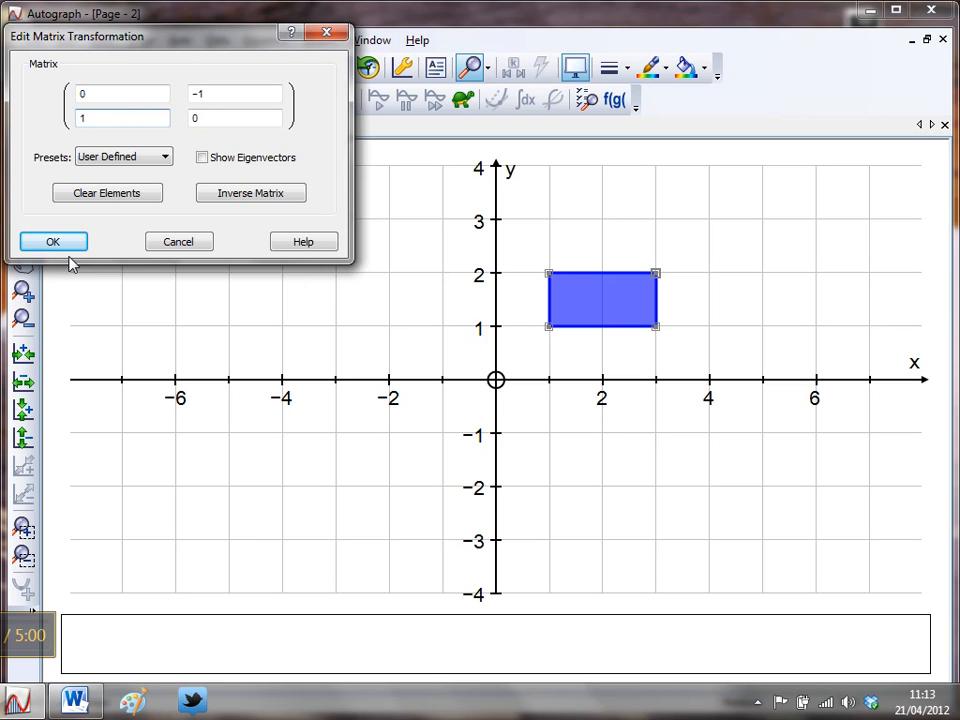
{"action": "left_click", "coordinate": [52, 241]}
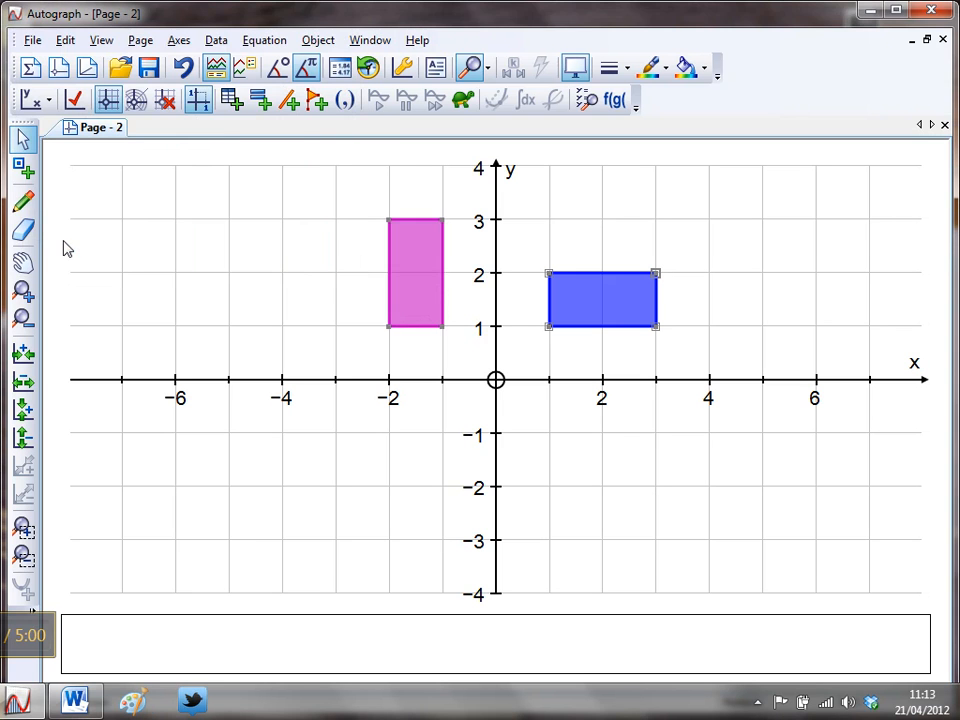
{"action": "mouse_move", "coordinate": [411, 486]}
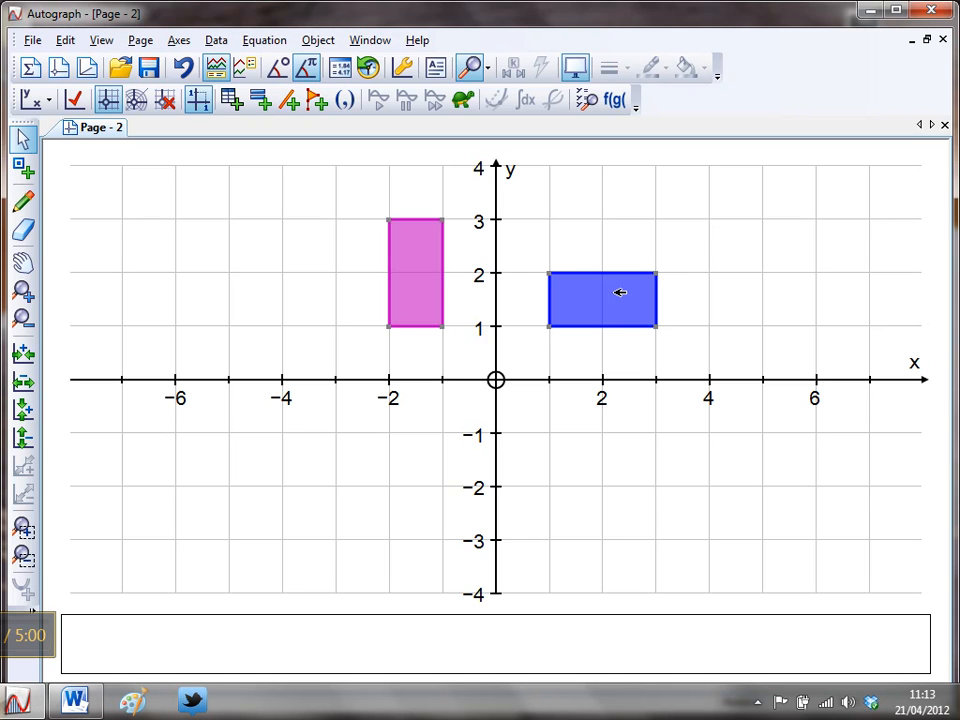
{"action": "mouse_move", "coordinate": [615, 299]}
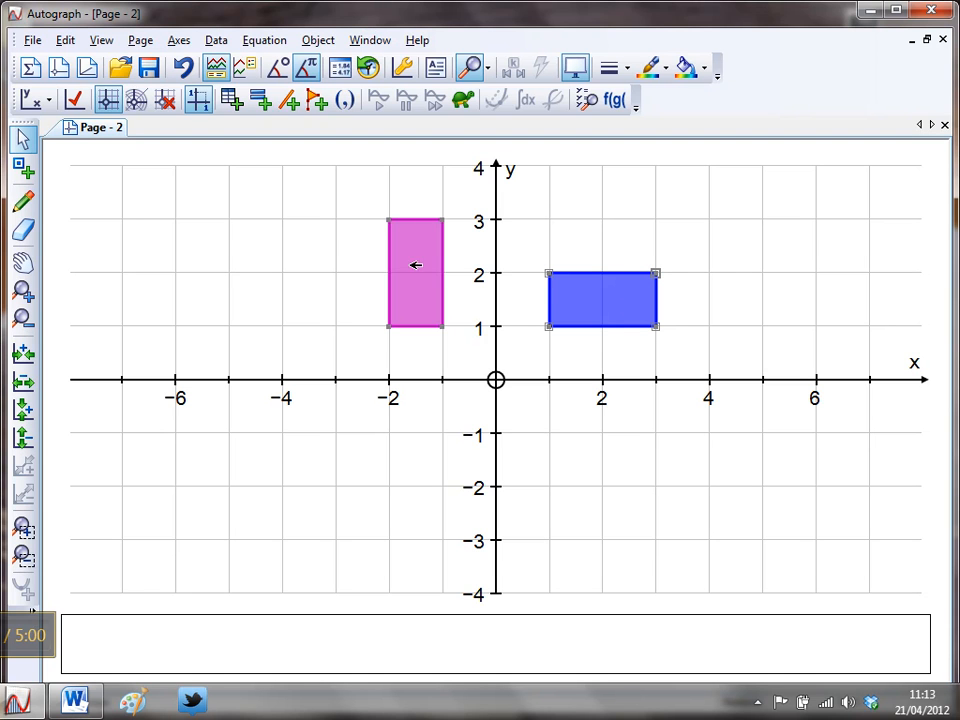
{"action": "mouse_move", "coordinate": [725, 367]}
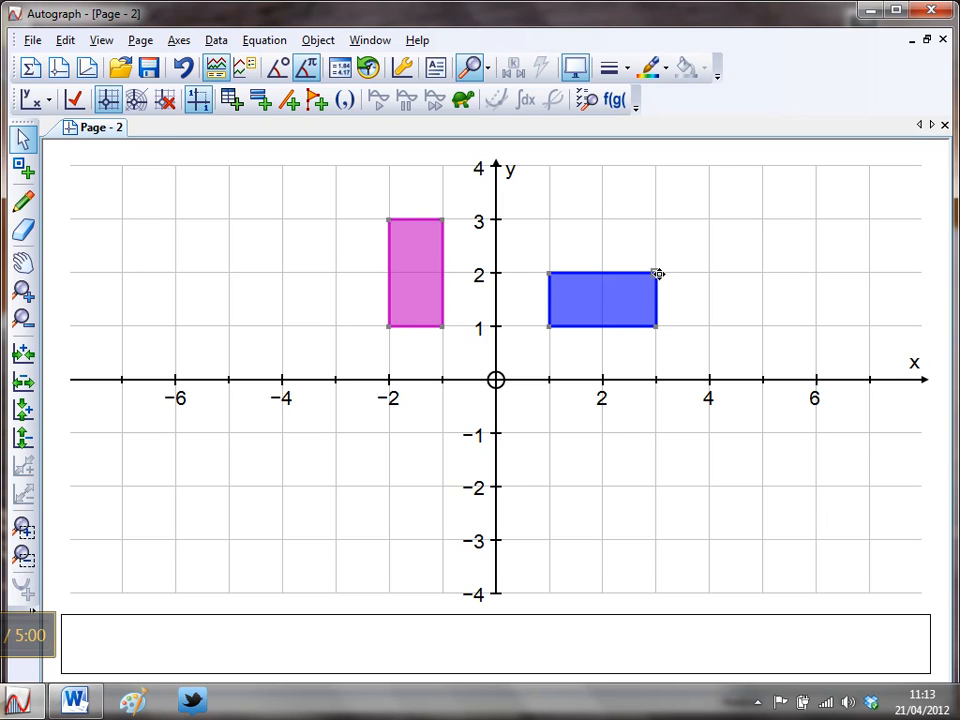
{"action": "left_click_drag", "start_coordinate": [658, 274], "coordinate": [708, 220]}
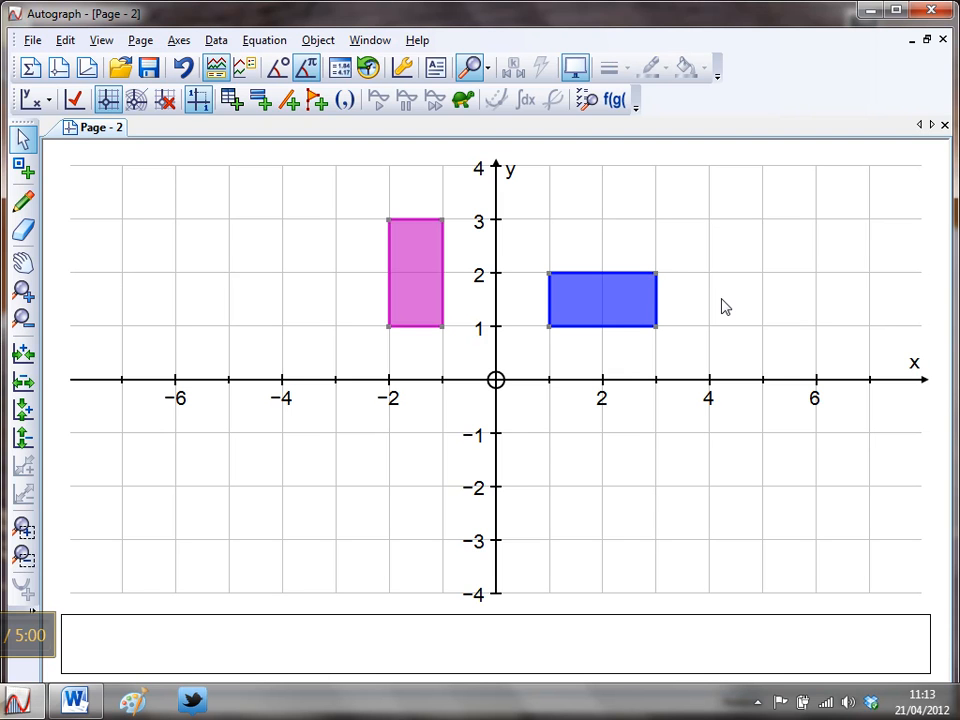
{"action": "mouse_move", "coordinate": [434, 307]}
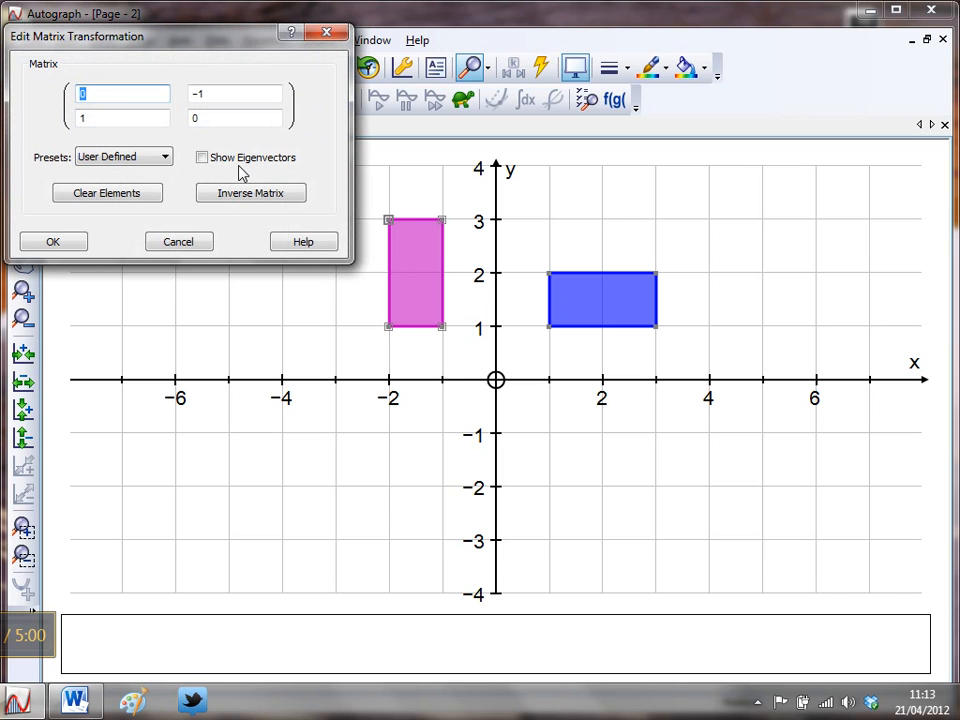
Edit the matrix entries to 0, 1, −1, 0, moving the image to (1,−3)–(2,−1).
{"action": "left_click", "coordinate": [237, 93]}
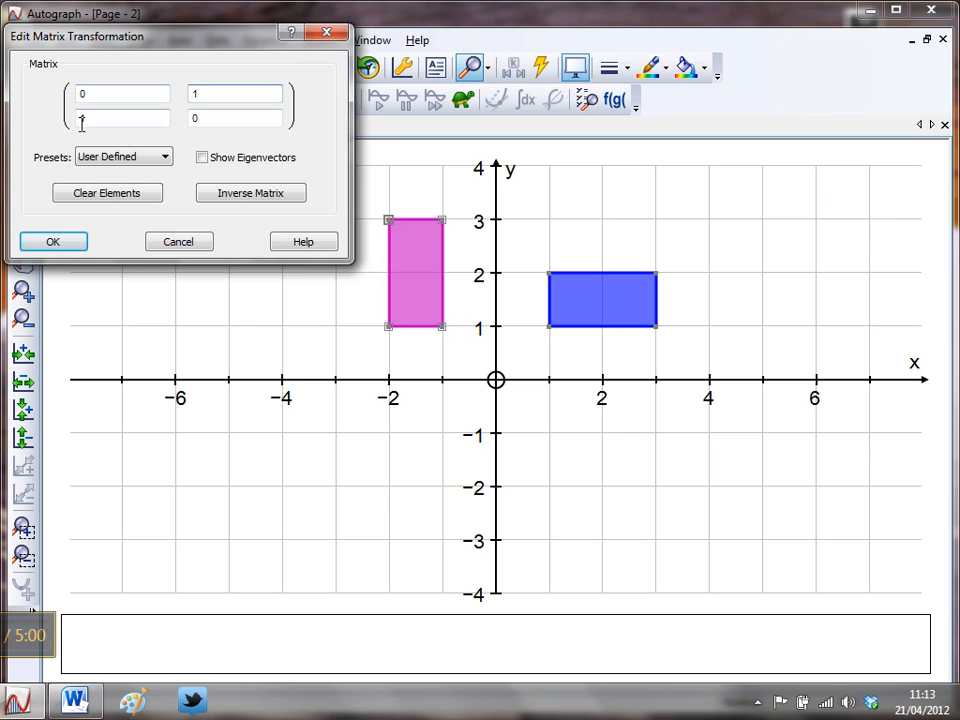
{"action": "type", "text": "-1"}
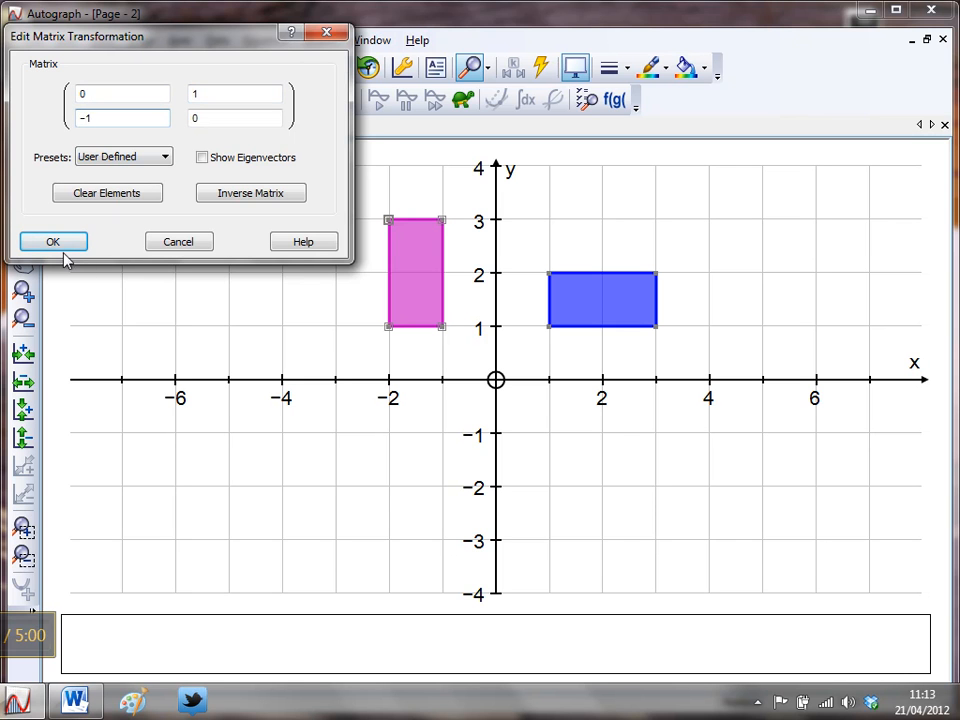
{"action": "left_click", "coordinate": [52, 241]}
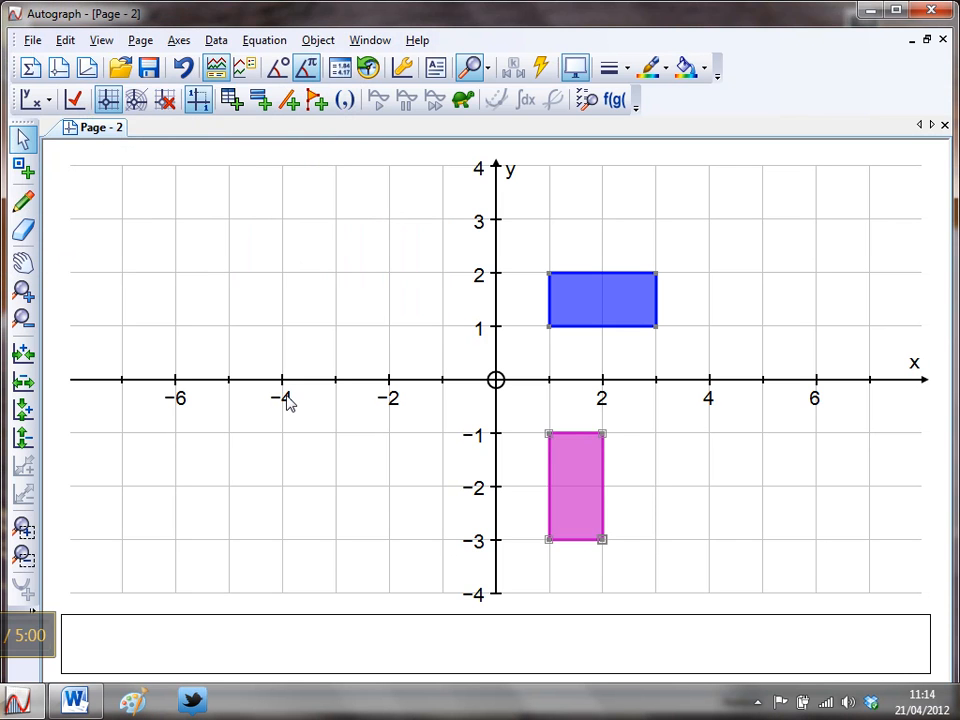
{"action": "mouse_move", "coordinate": [300, 495]}
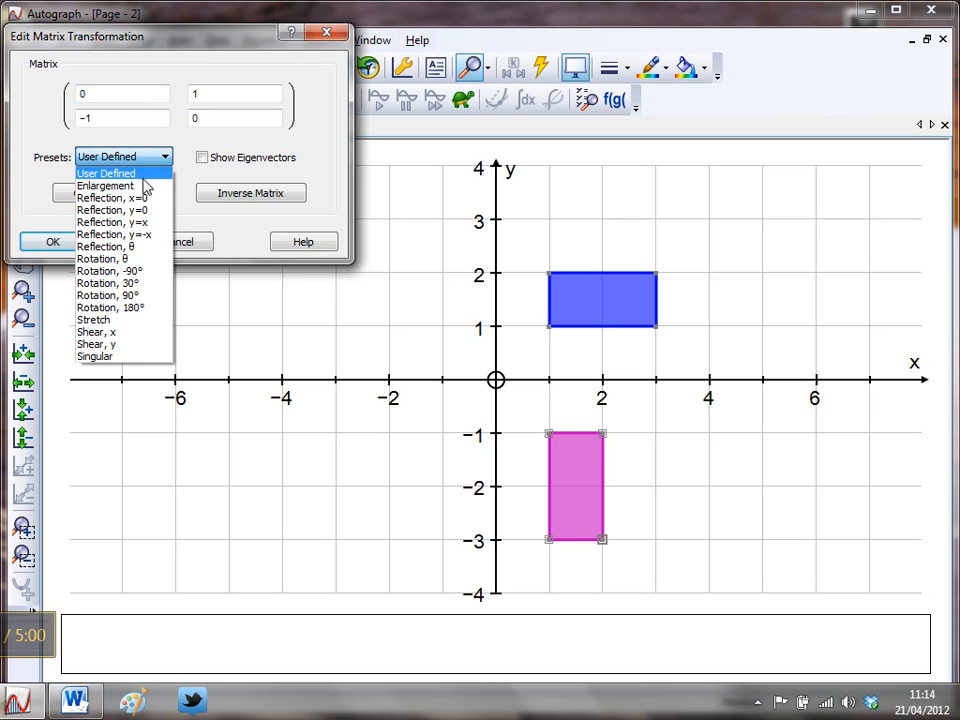
{"action": "mouse_move", "coordinate": [113, 222]}
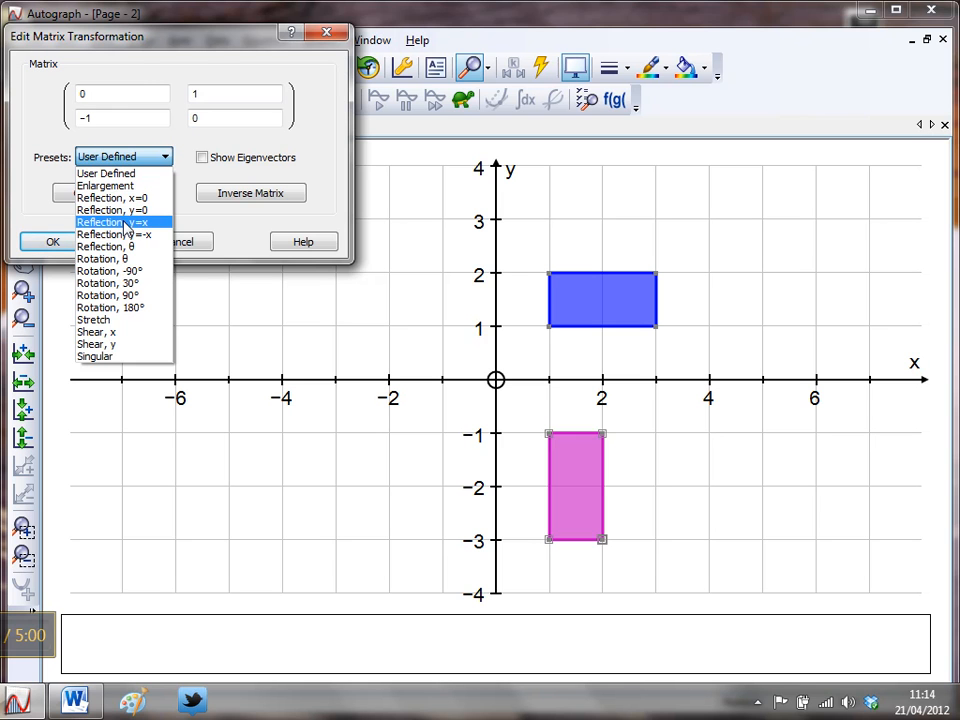
{"action": "left_click", "coordinate": [106, 221]}
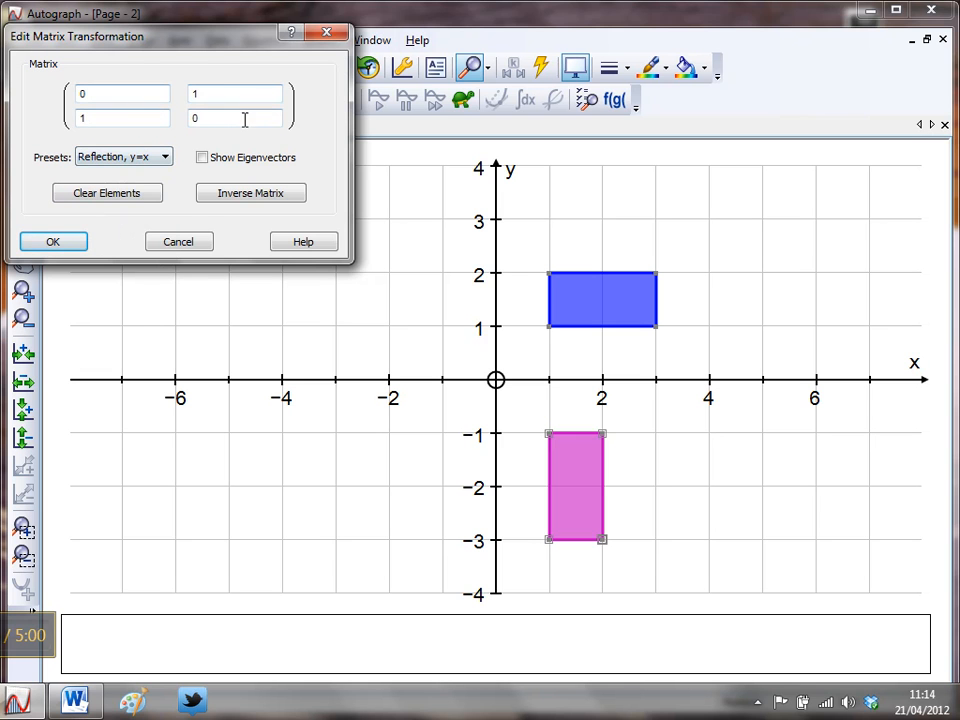
{"action": "left_click", "coordinate": [53, 241]}
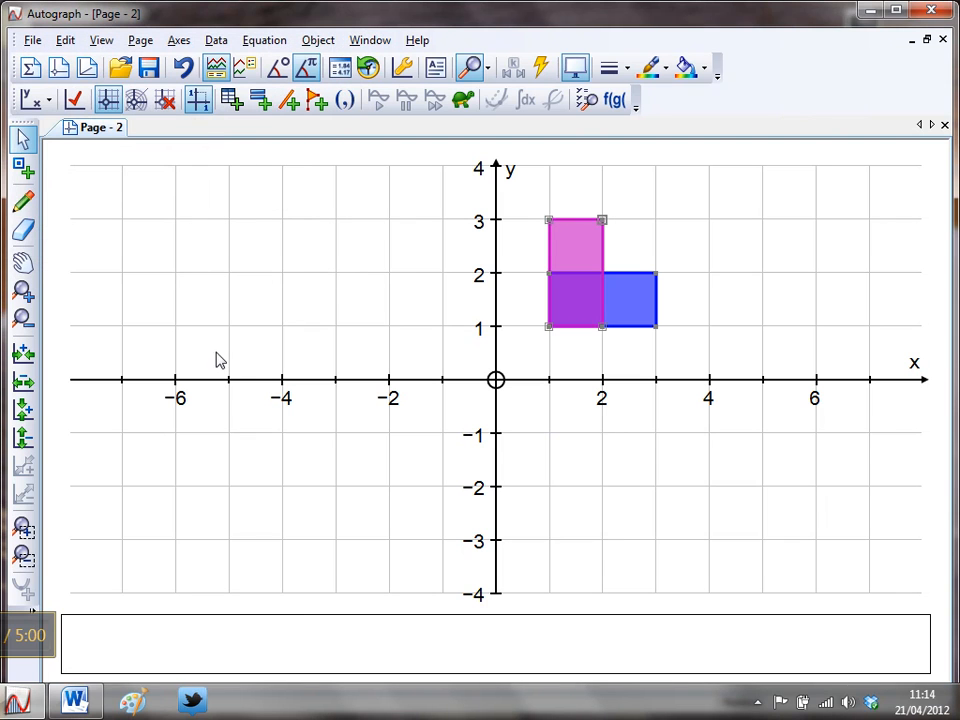
{"action": "mouse_move", "coordinate": [383, 410]}
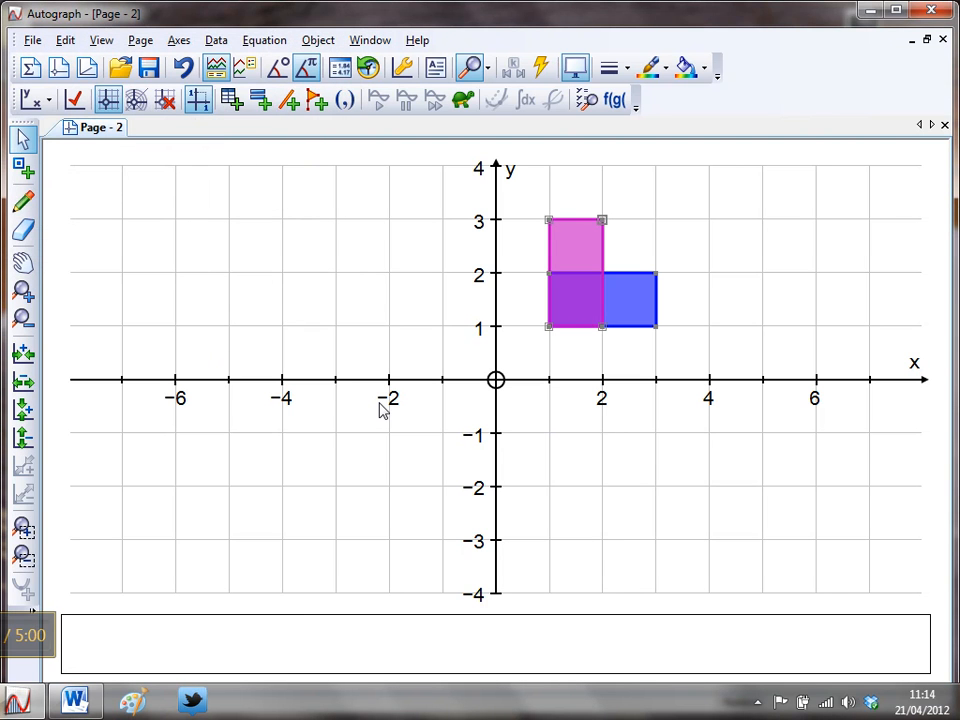
{"action": "mouse_move", "coordinate": [641, 471]}
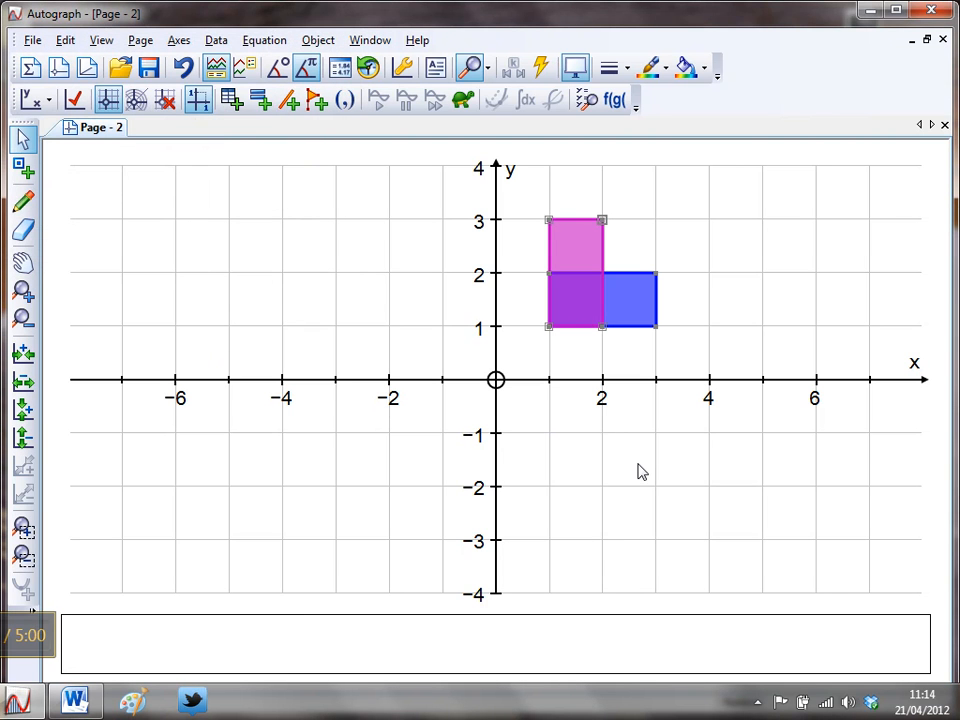
{"action": "mouse_move", "coordinate": [470, 347]}
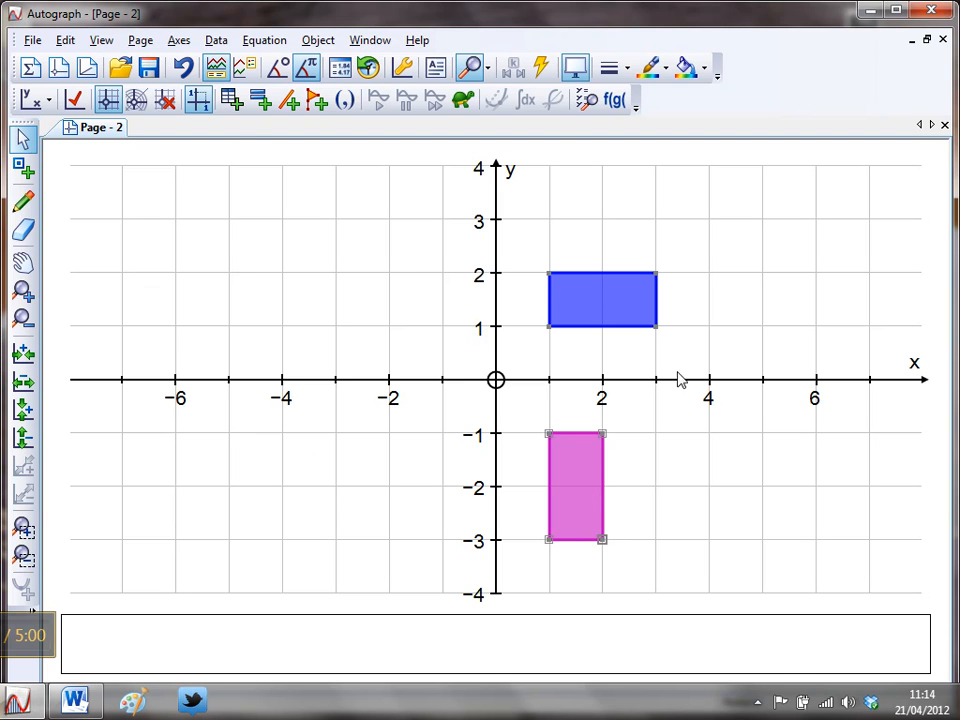
{"action": "mouse_move", "coordinate": [542, 67]}
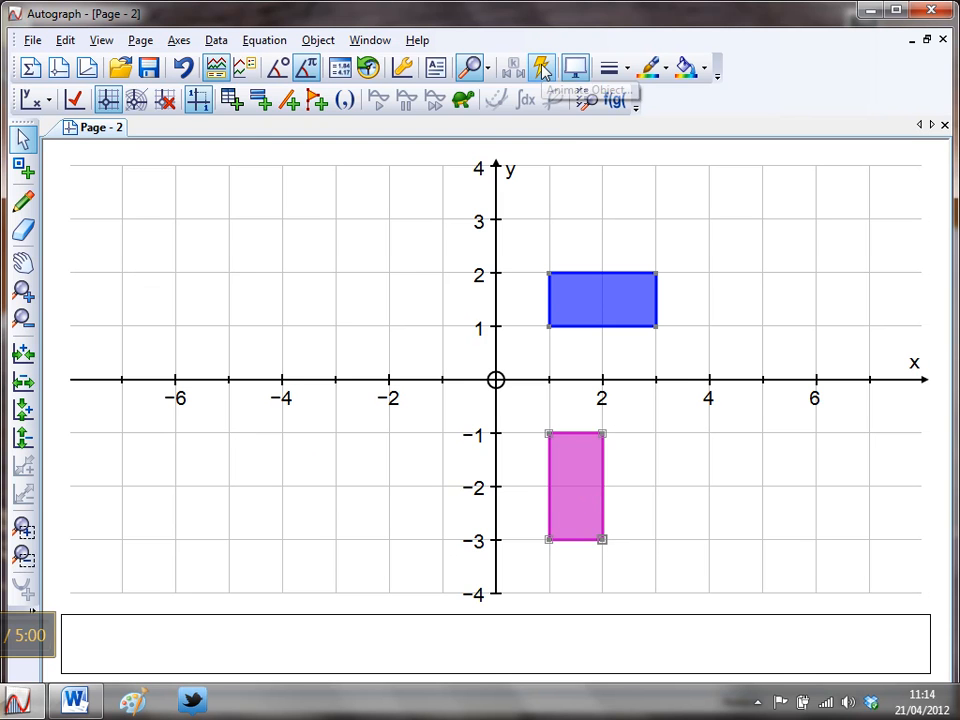
{"action": "left_click", "coordinate": [542, 67]}
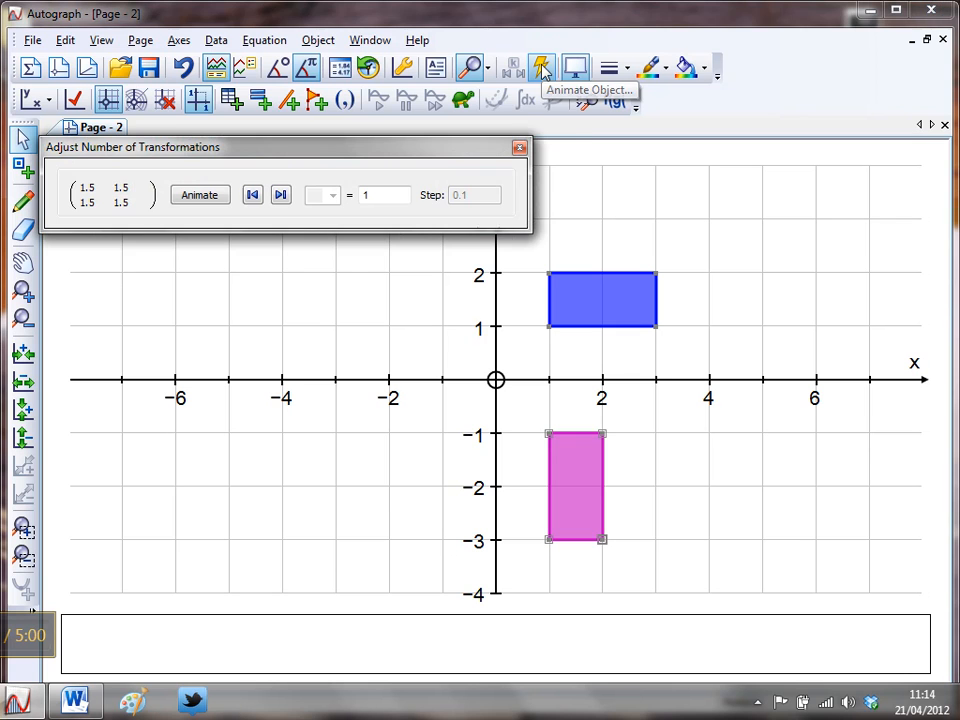
{"action": "mouse_move", "coordinate": [420, 270]}
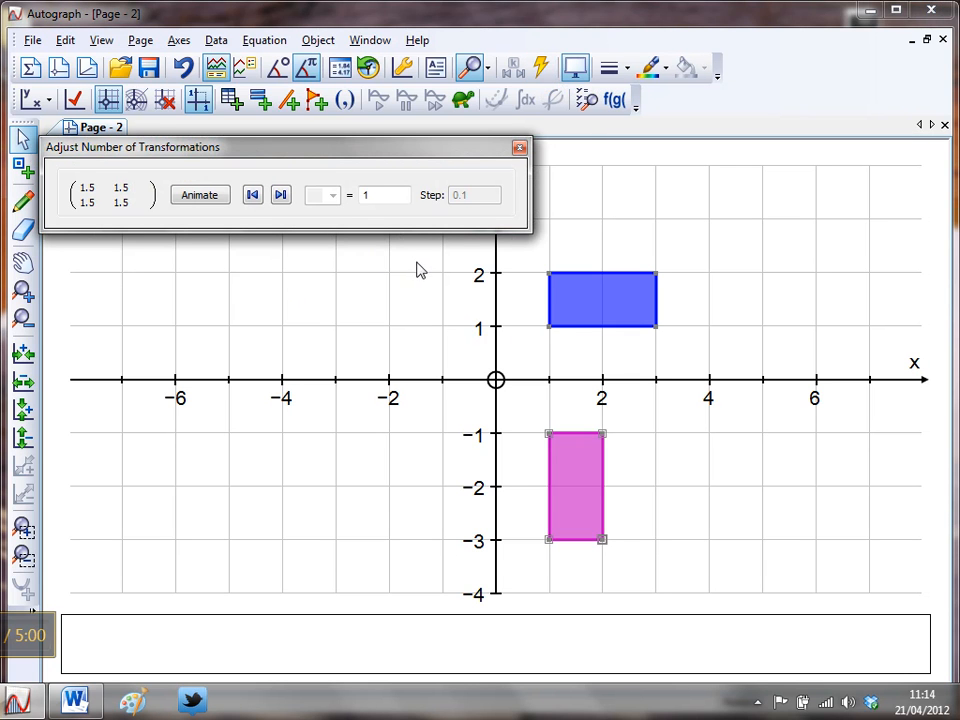
{"action": "left_click", "coordinate": [385, 194]}
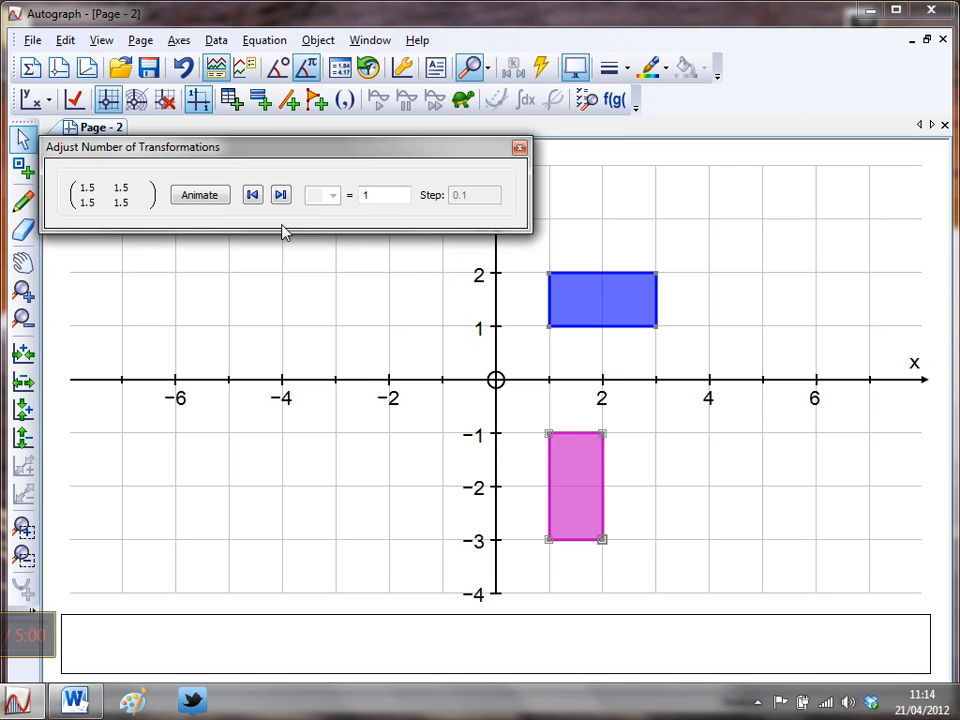
{"action": "left_click", "coordinate": [280, 194]}
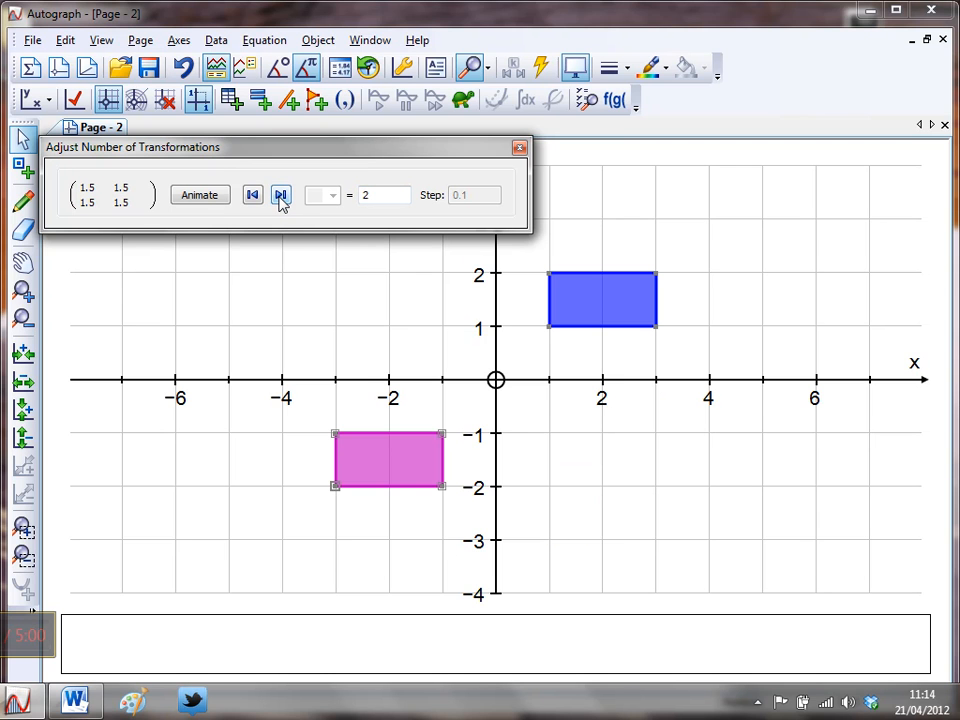
{"action": "left_click", "coordinate": [281, 195]}
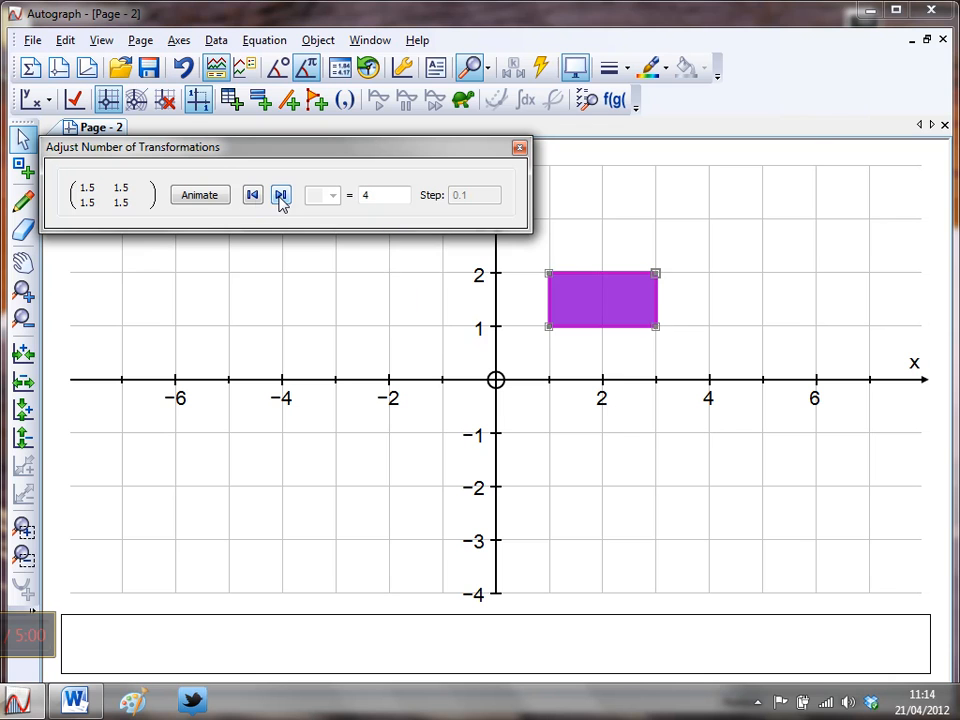
{"action": "left_click", "coordinate": [252, 195]}
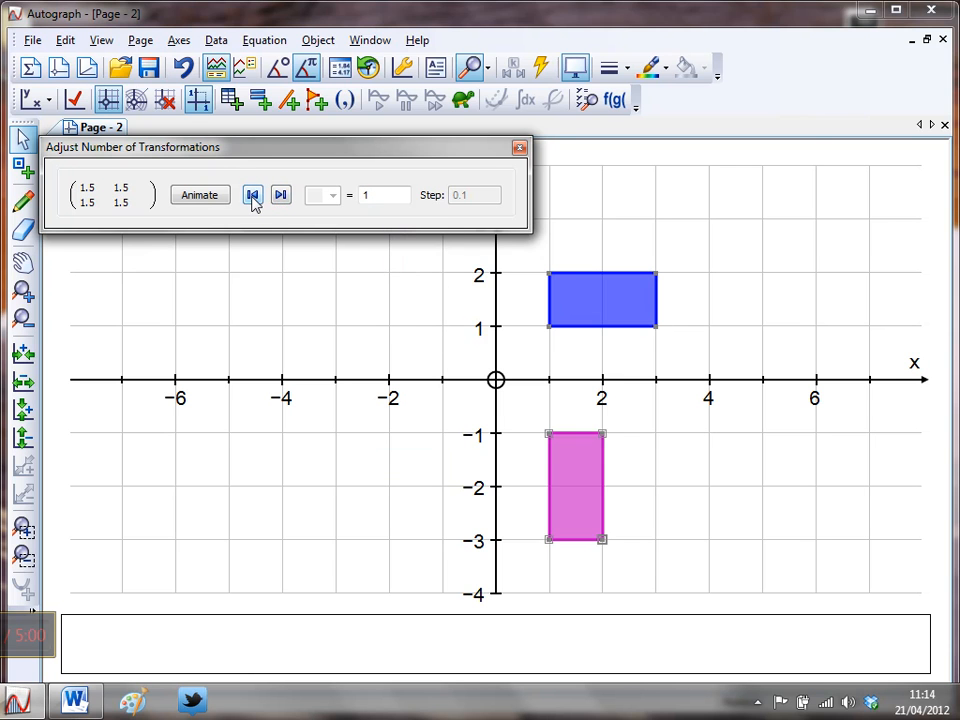
{"action": "left_click", "coordinate": [253, 195]}
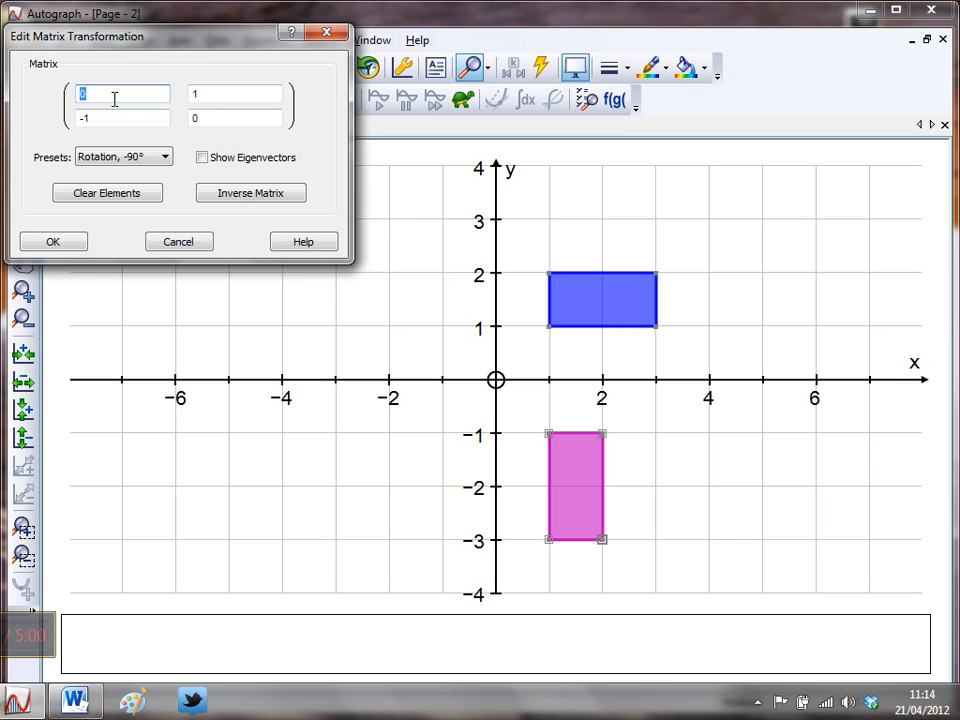
Enter the identity matrix 1,0,0,1, then change it to a,0,0,a.
{"action": "type", "text": "1"}
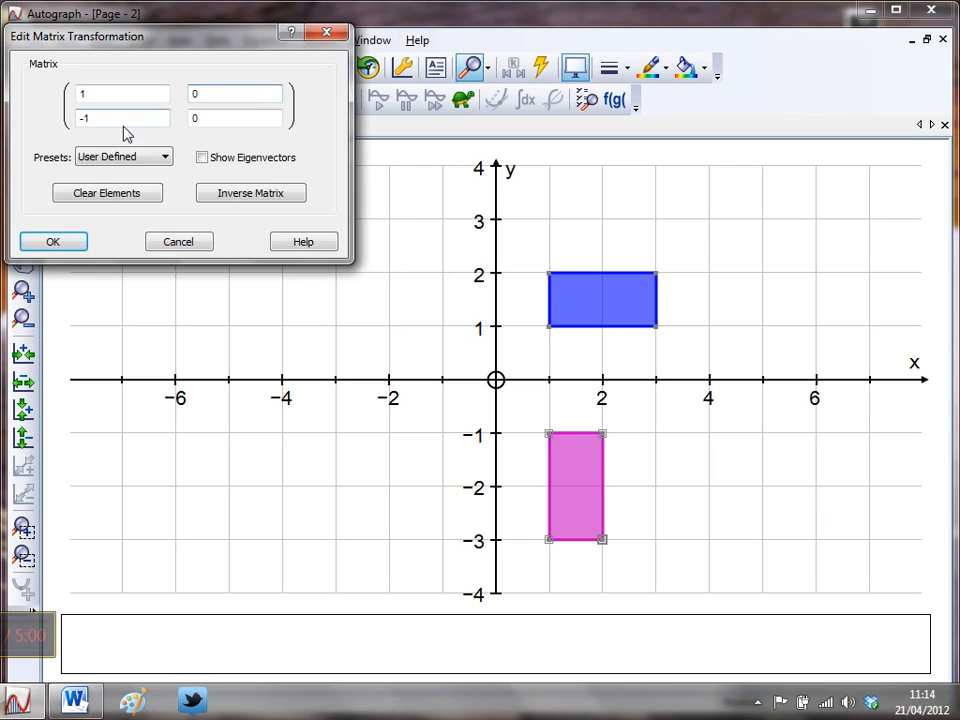
{"action": "type", "text": "0"}
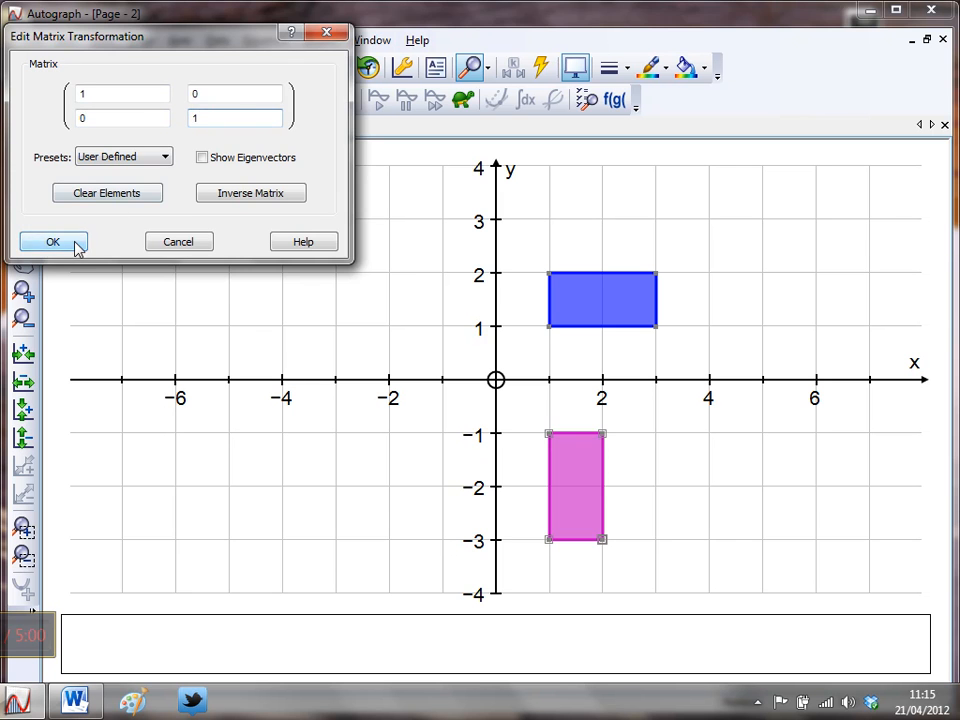
{"action": "left_click", "coordinate": [53, 241]}
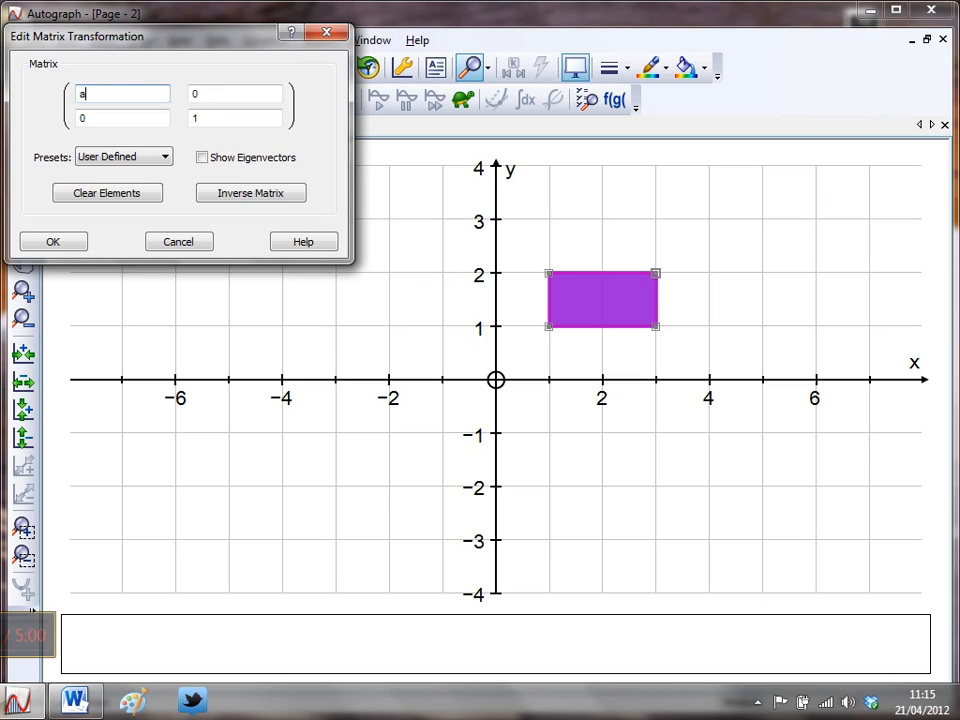
{"action": "type", "text": "a"}
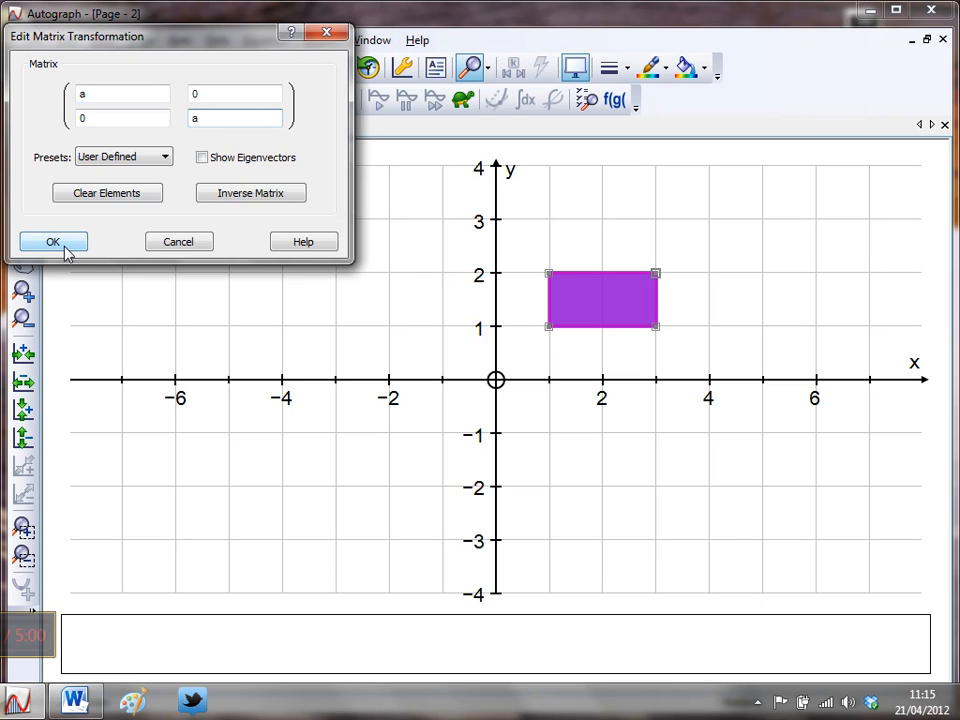
{"action": "left_click", "coordinate": [53, 241]}
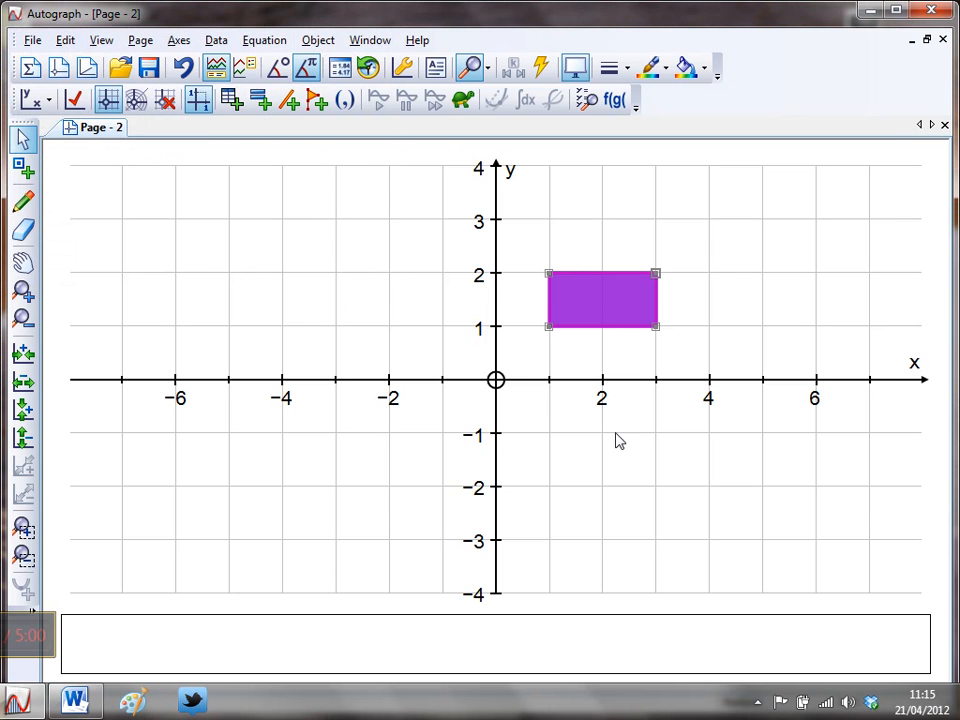
{"action": "mouse_move", "coordinate": [541, 67]}
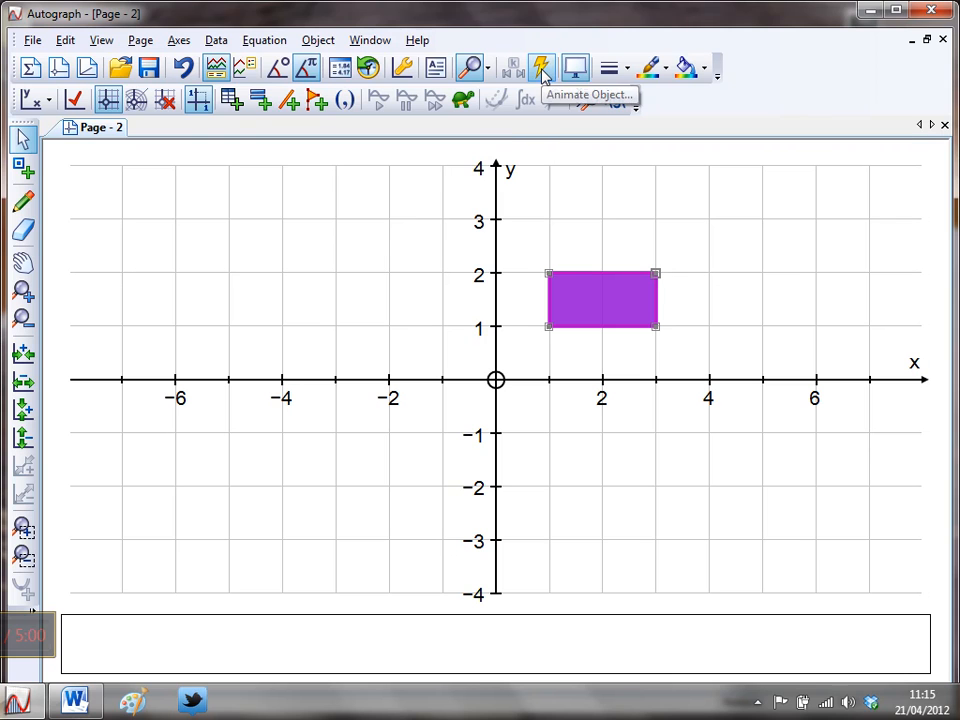
Step constant a up to 1.8, enlarging the pink image to (1.8,1.8)–(5.4,3.6).
{"action": "left_click", "coordinate": [541, 67]}
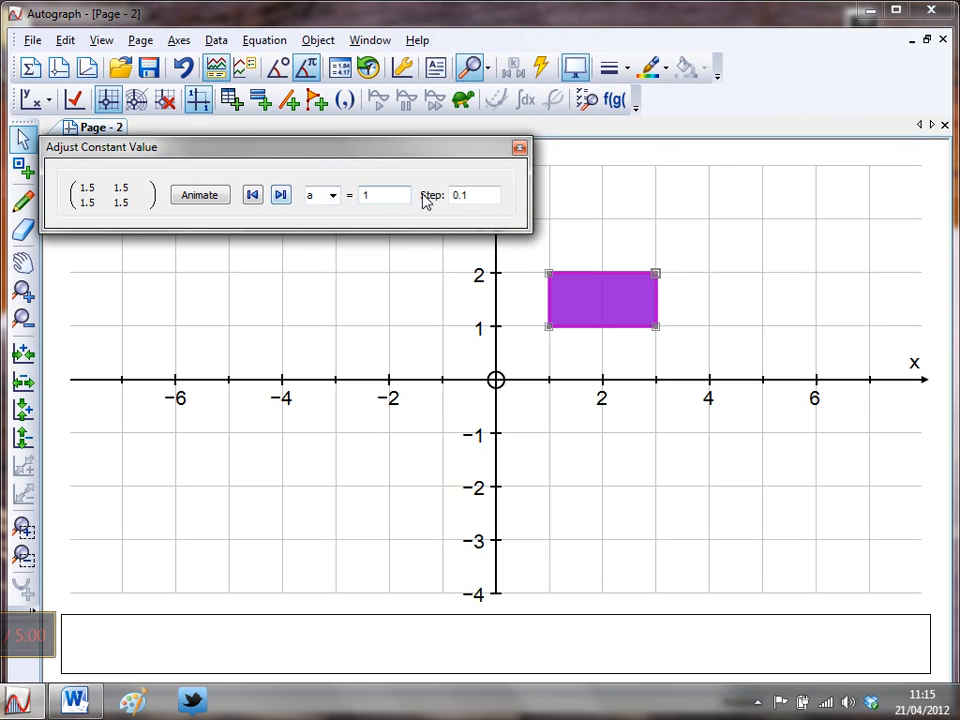
{"action": "left_click", "coordinate": [281, 194]}
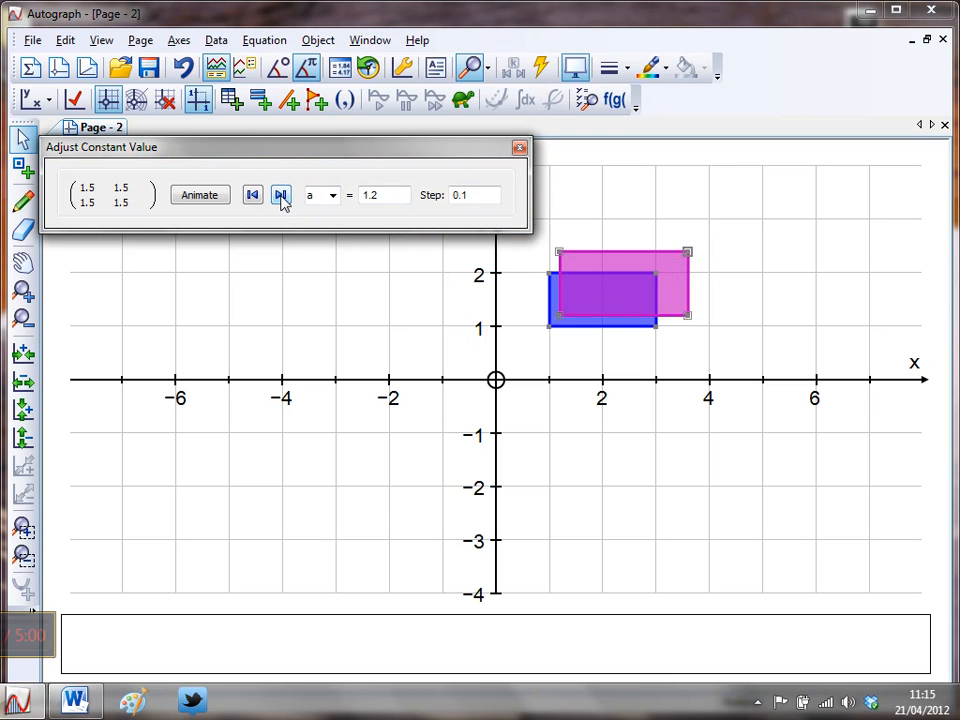
{"action": "left_click", "coordinate": [281, 195]}
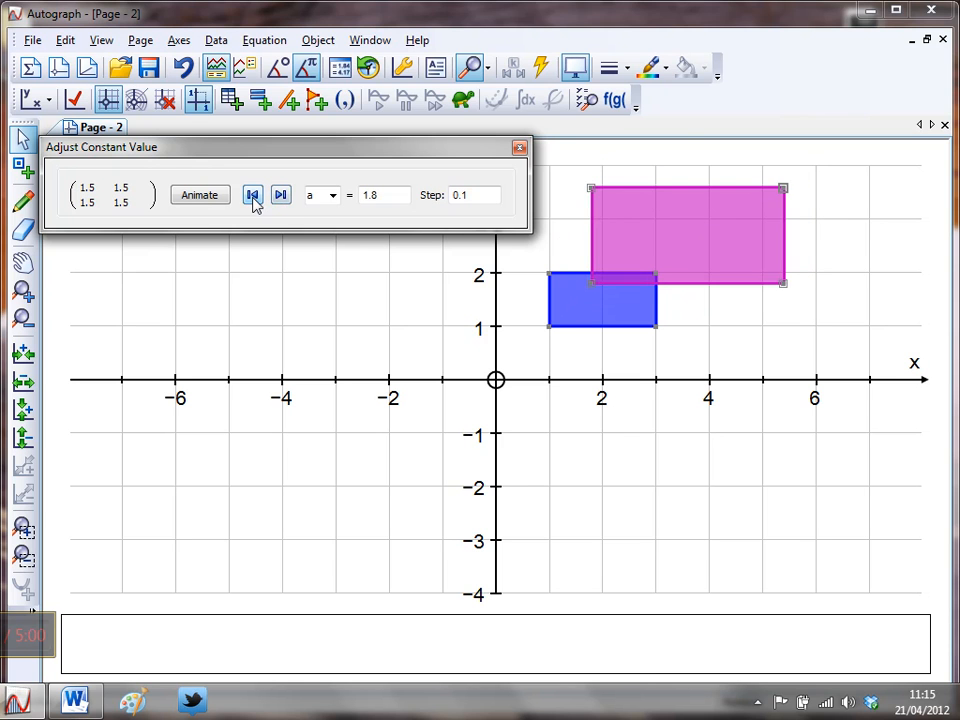
{"action": "left_click", "coordinate": [519, 148]}
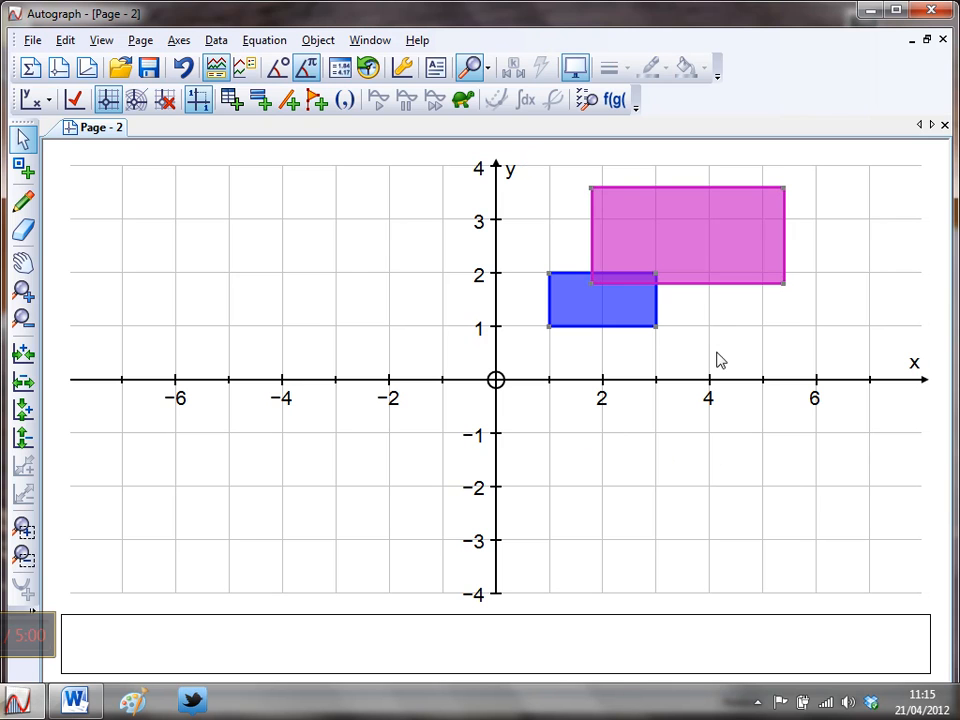
{"action": "left_click", "coordinate": [685, 235]}
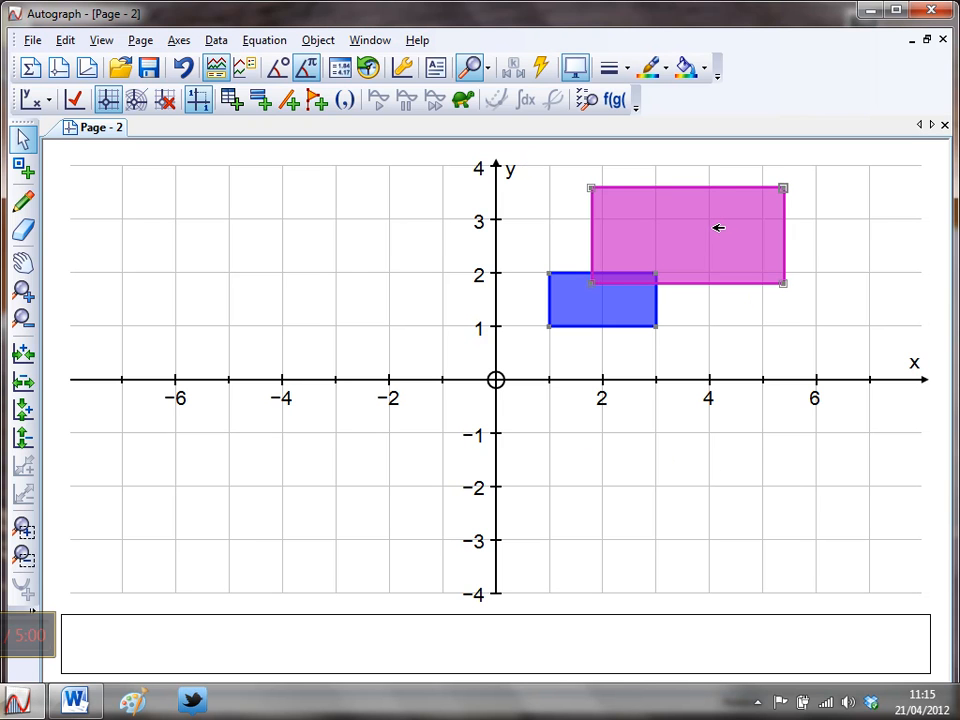
Apply a matrix transformation to the pink image, creating a green image below the x-axis.
{"action": "right_click", "coordinate": [719, 227]}
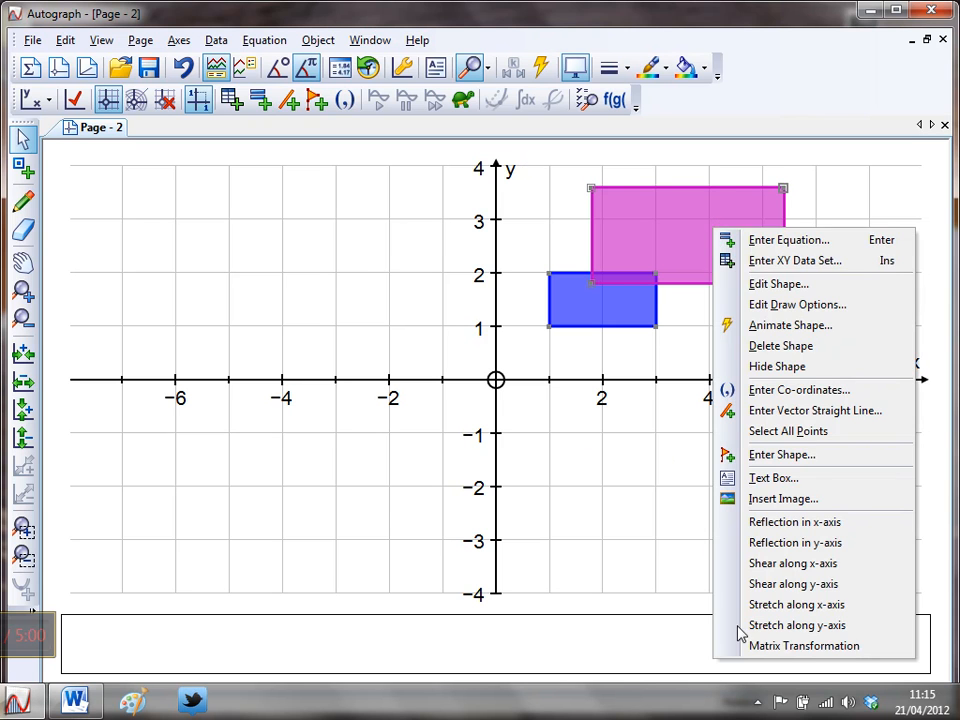
{"action": "left_click", "coordinate": [804, 645]}
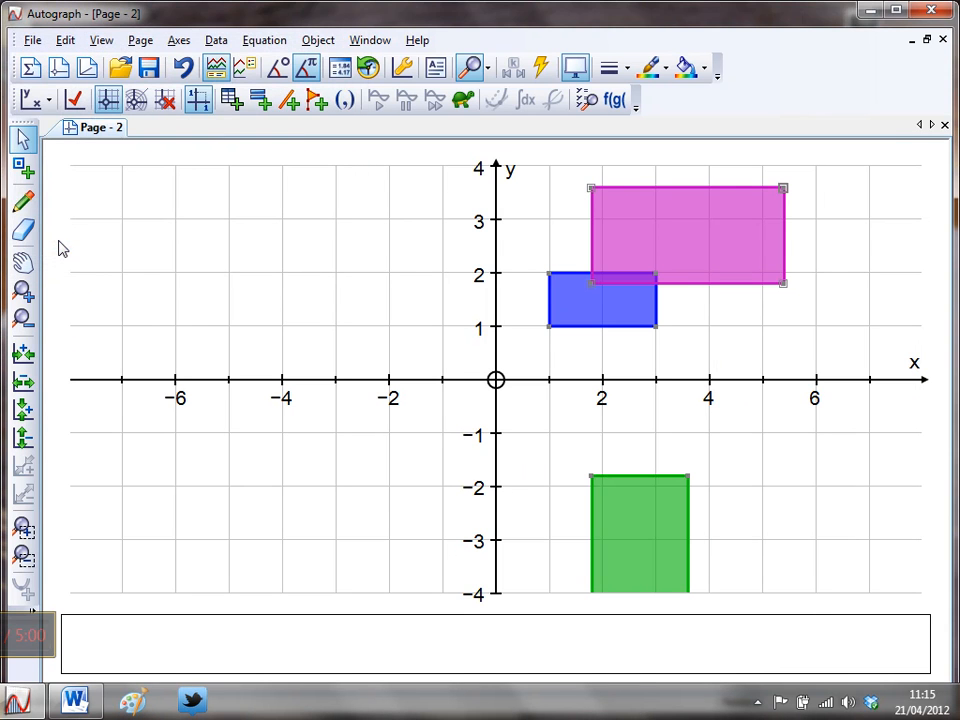
{"action": "mouse_move", "coordinate": [218, 430]}
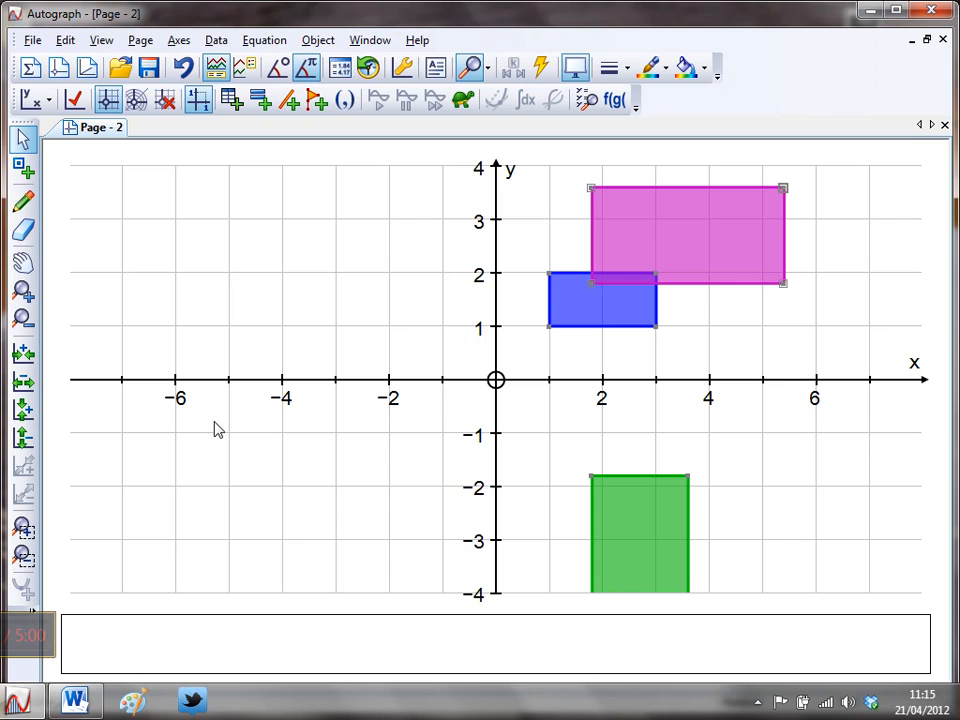